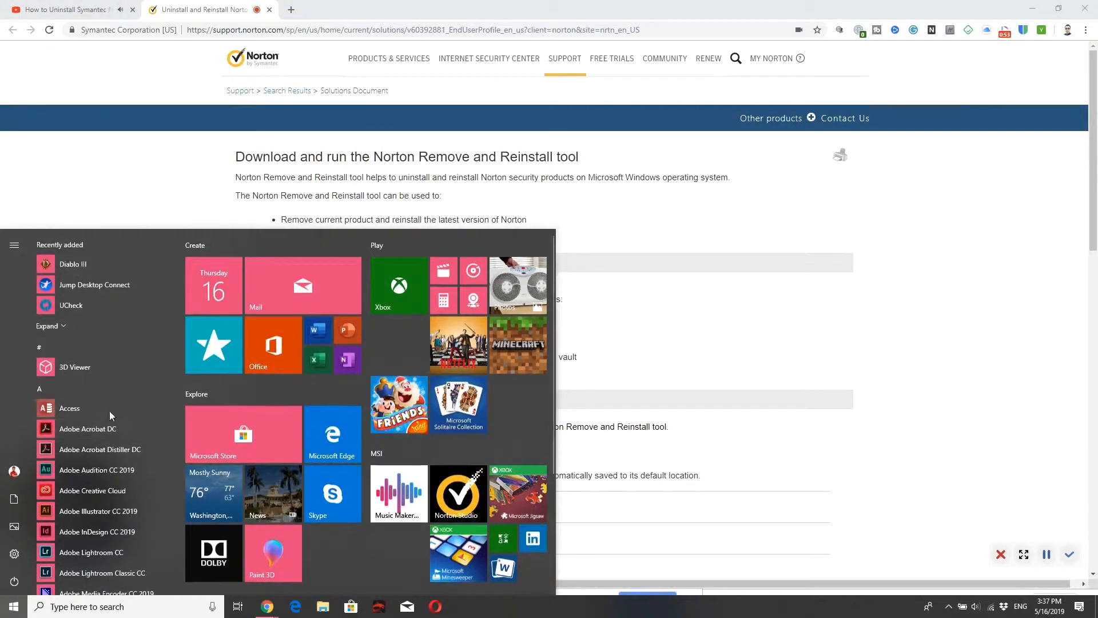
{"action": "mouse_move", "coordinate": [10, 606]}
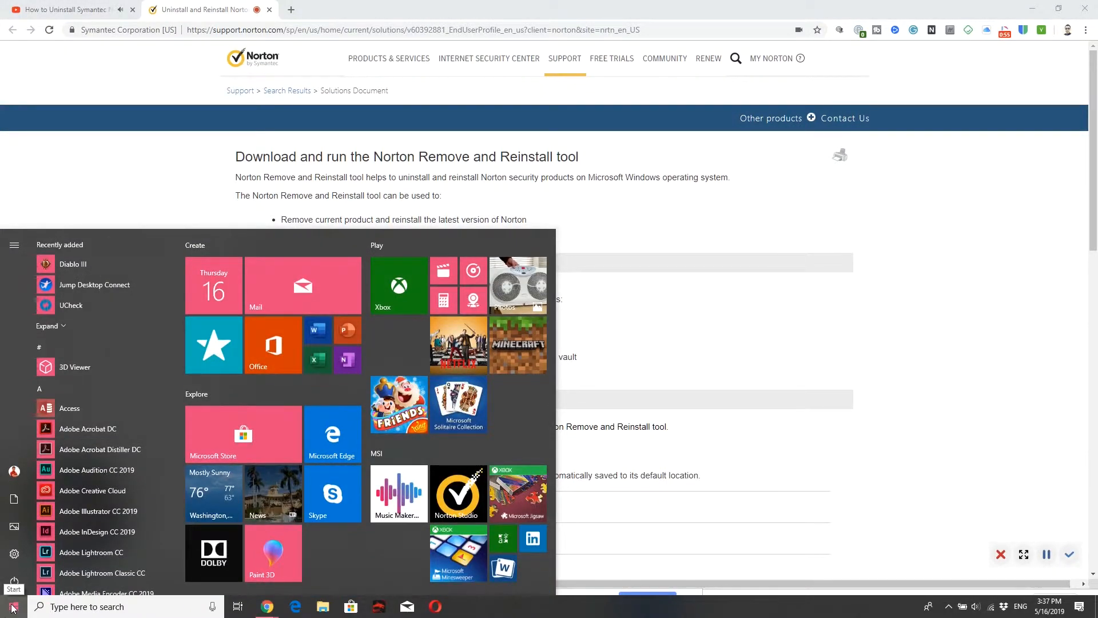
- Search the Start menu for 'prog' to surface Add or remove programs
{"action": "type", "text": "prog"}
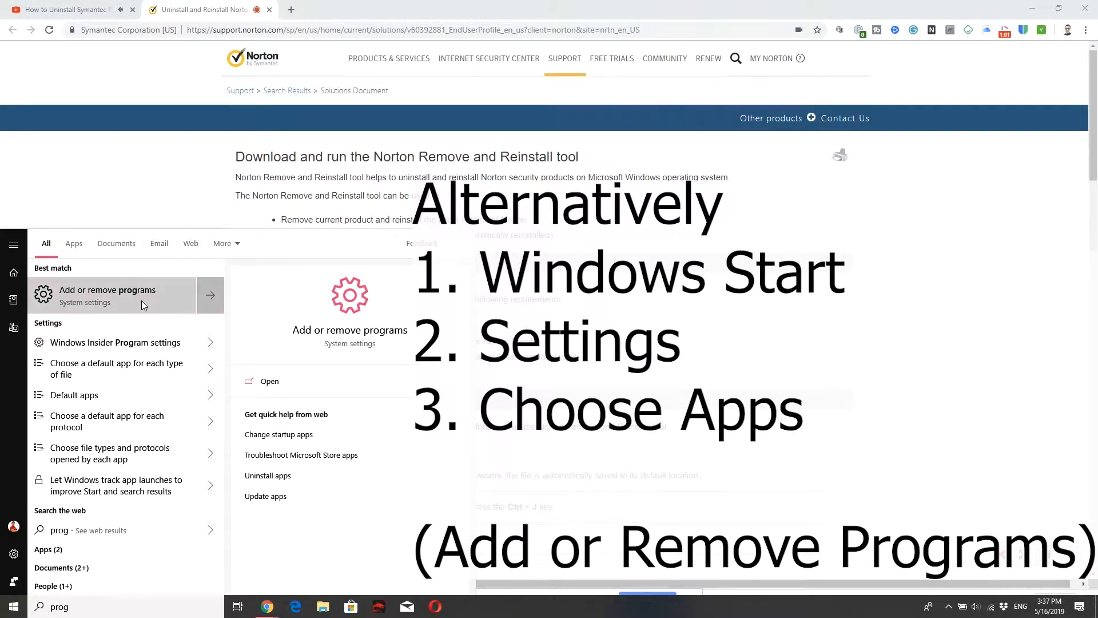
- Open Add or remove programs and scroll the Apps & features list down to Norton Security
{"action": "left_click", "coordinate": [107, 295]}
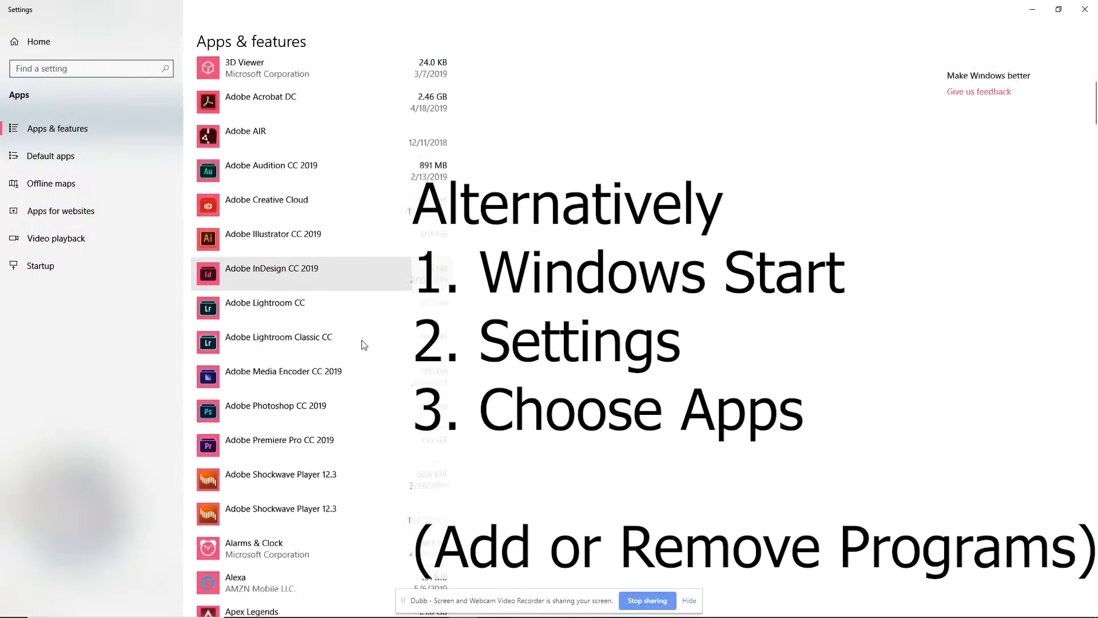
{"action": "scroll", "scroll_direction": "down", "scroll_amount": 3}
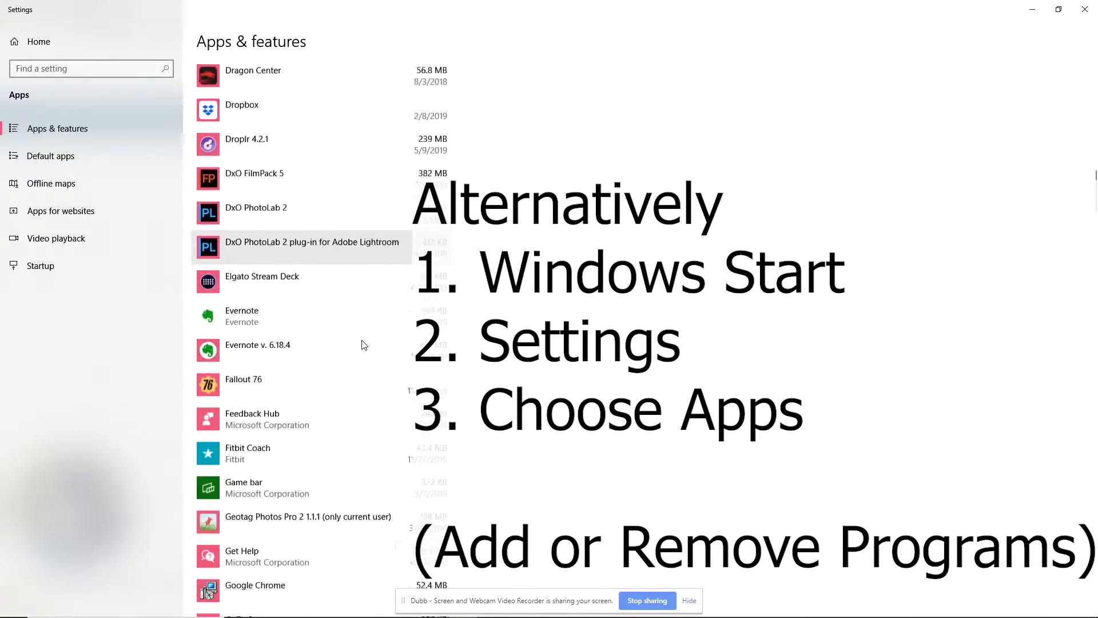
{"action": "scroll", "scroll_direction": "down", "scroll_amount": 3}
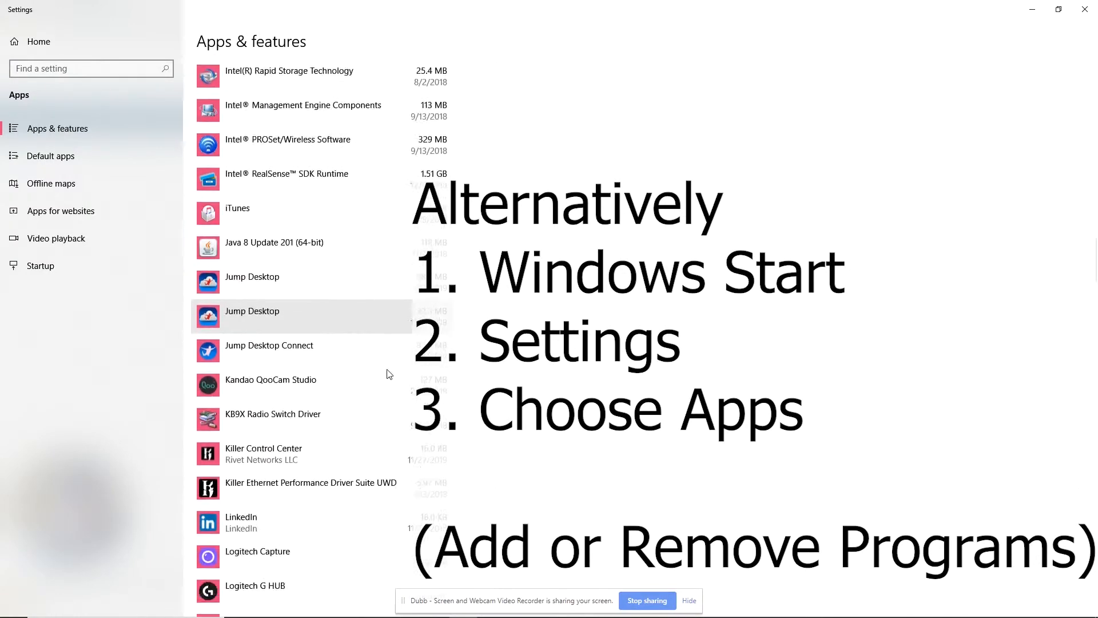
{"action": "scroll", "scroll_direction": "down", "scroll_amount": 3}
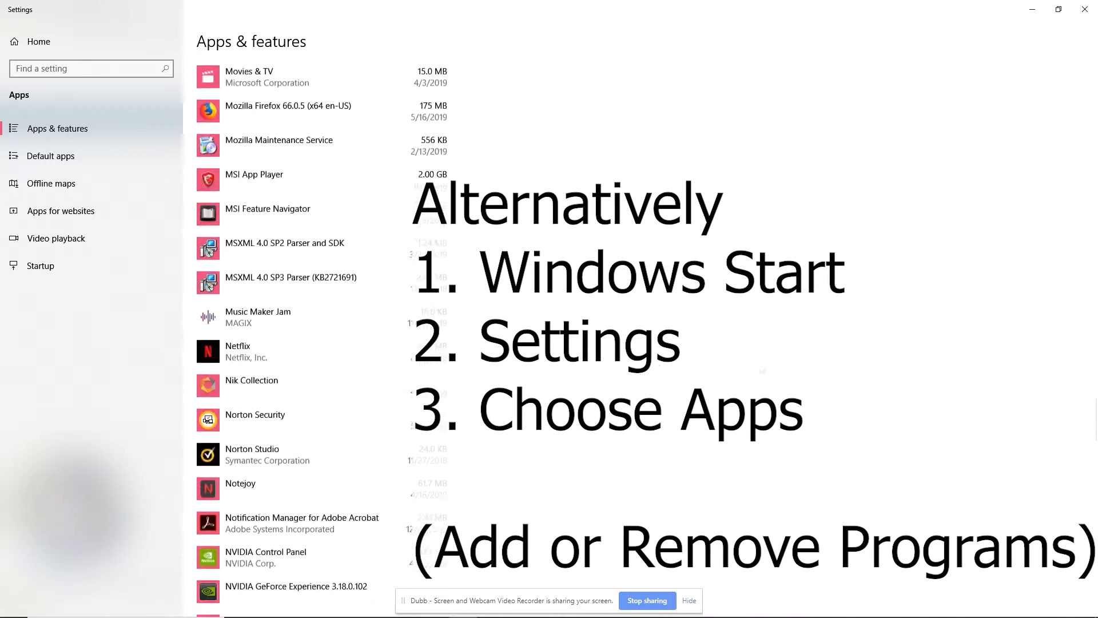
{"action": "scroll", "scroll_direction": "down", "scroll_amount": 3}
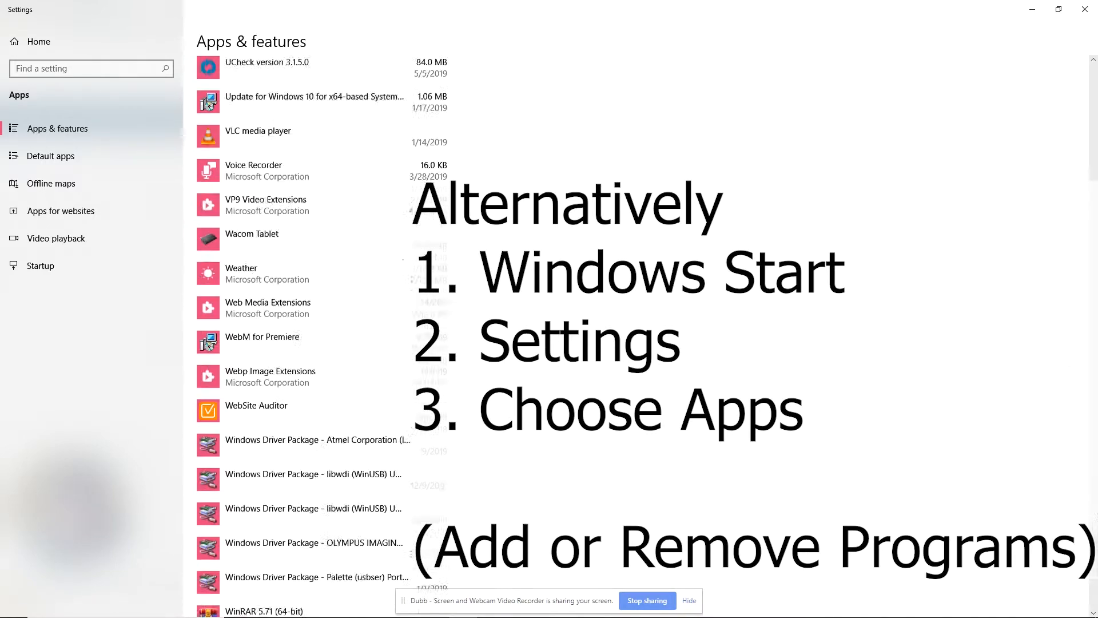
{"action": "scroll", "scroll_direction": "down", "scroll_amount": 3}
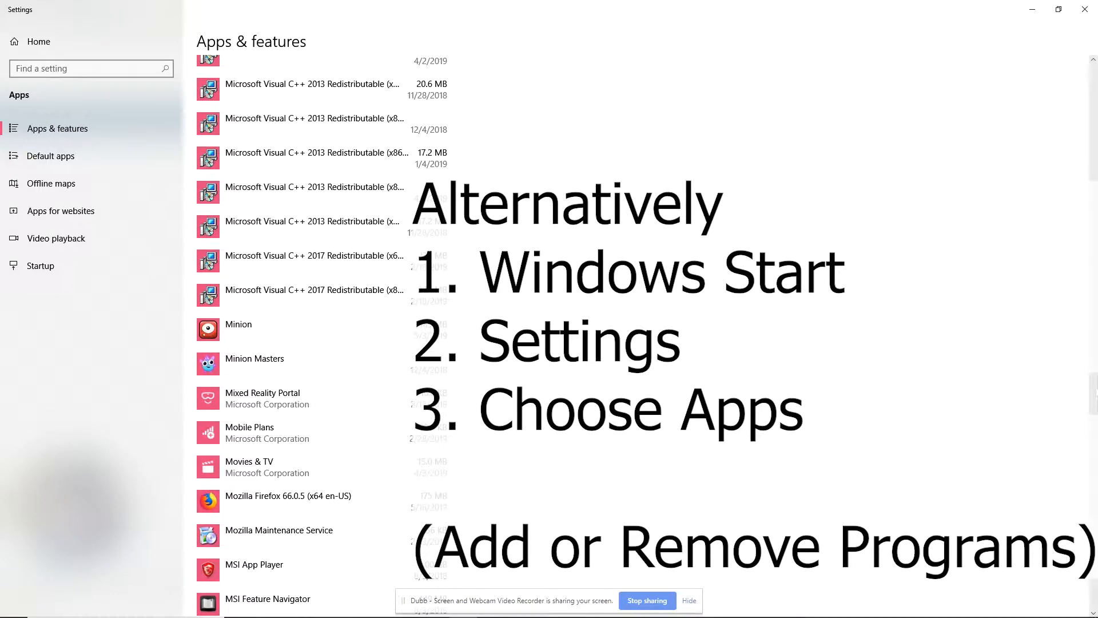
{"action": "scroll", "scroll_direction": "down", "scroll_amount": 3}
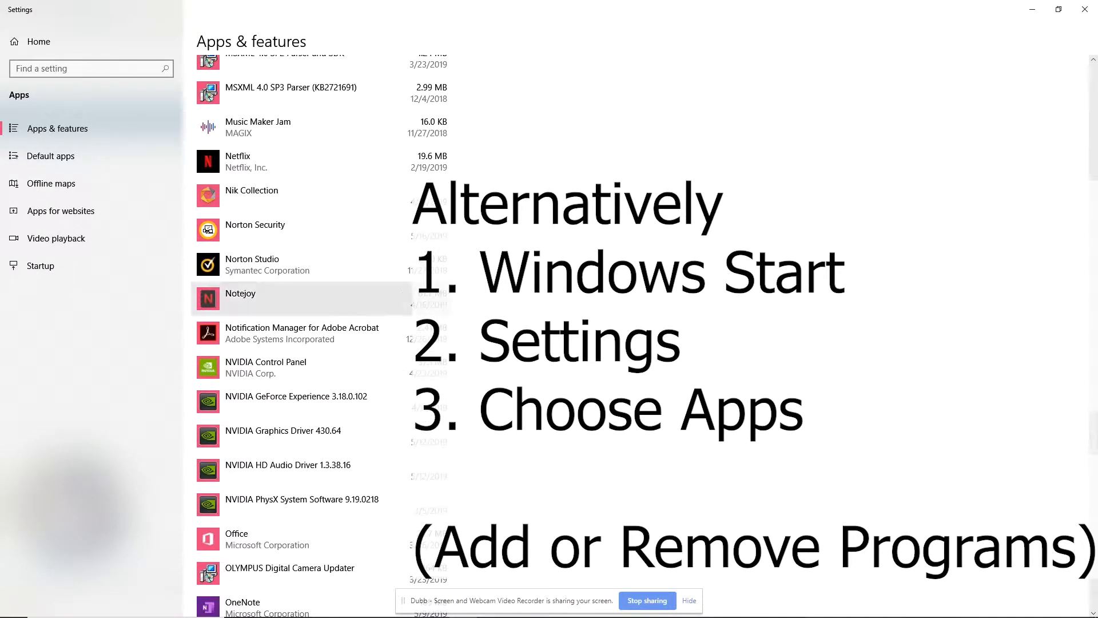
- Select Norton Security in Apps & features and choose Uninstall
{"action": "left_click", "coordinate": [255, 224]}
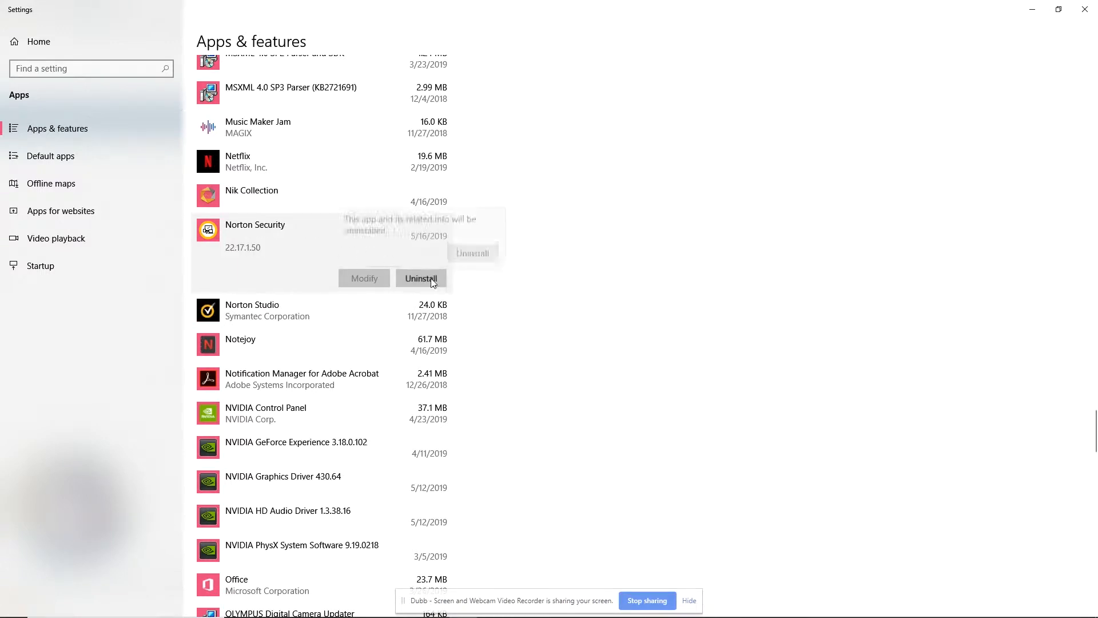
{"action": "left_click", "coordinate": [421, 278]}
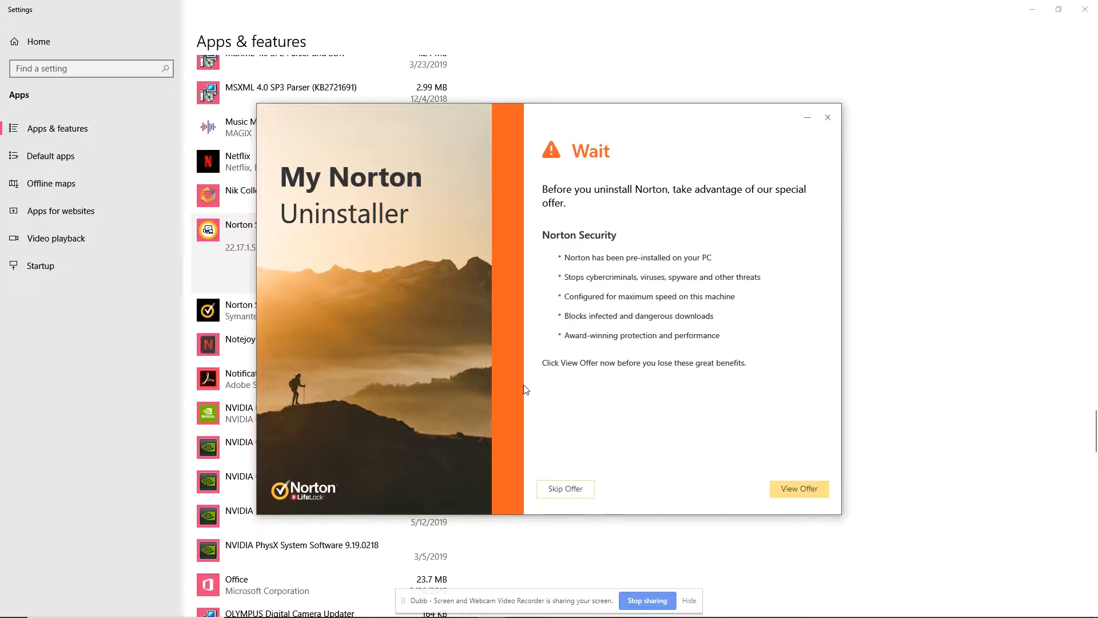
{"action": "mouse_move", "coordinate": [411, 244]}
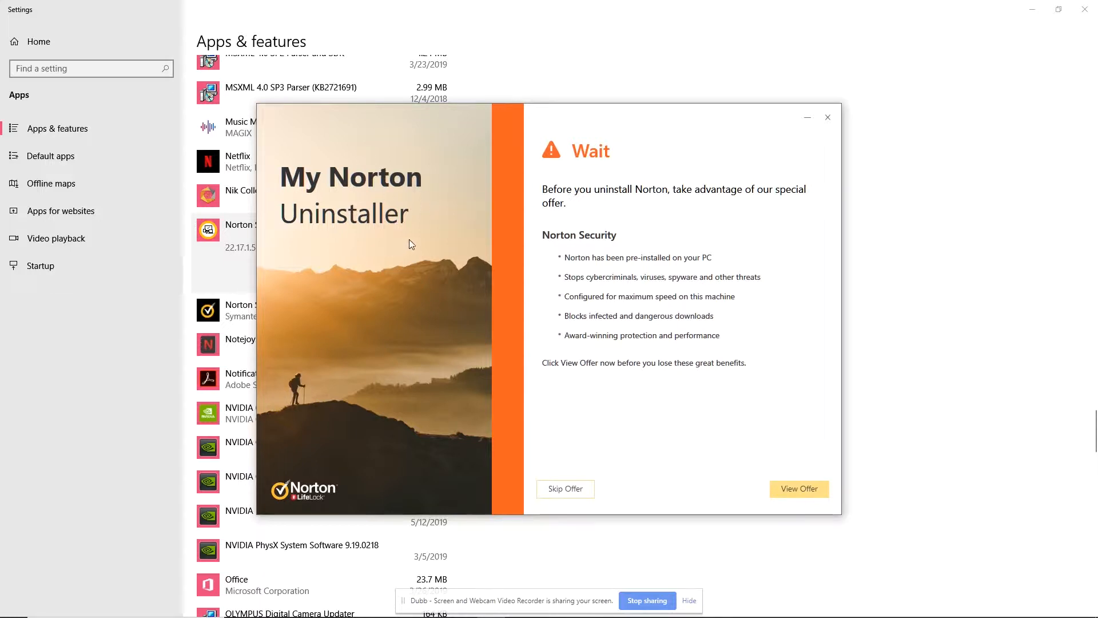
{"action": "mouse_move", "coordinate": [393, 247]}
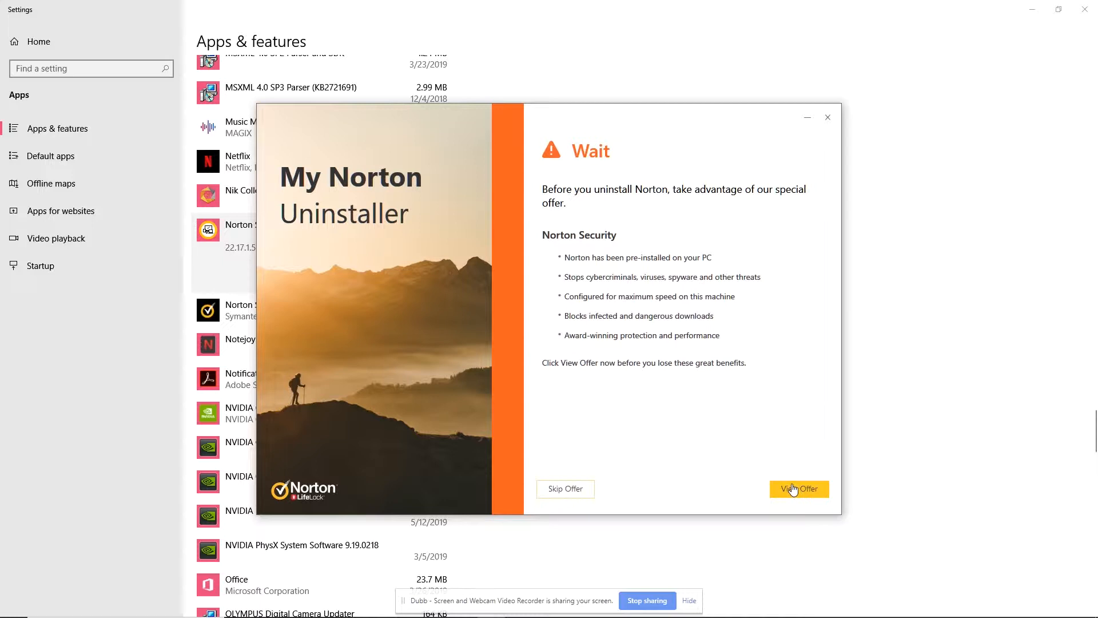
- View the special renewal offer, opening the Norton Subscription window
{"action": "left_click", "coordinate": [564, 488]}
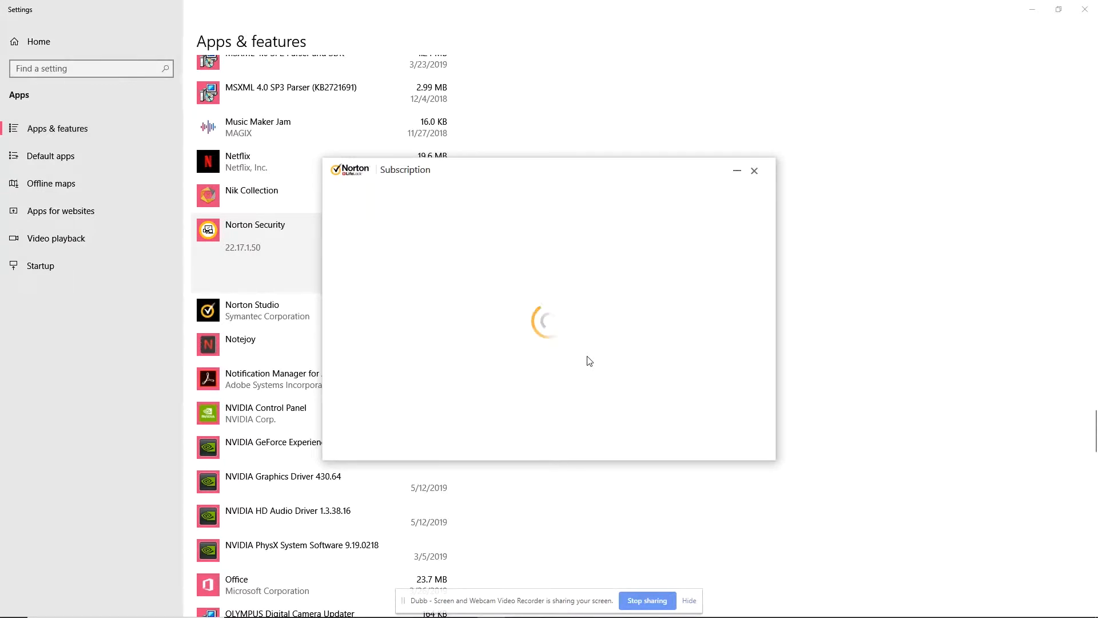
{"action": "mouse_move", "coordinate": [592, 357]}
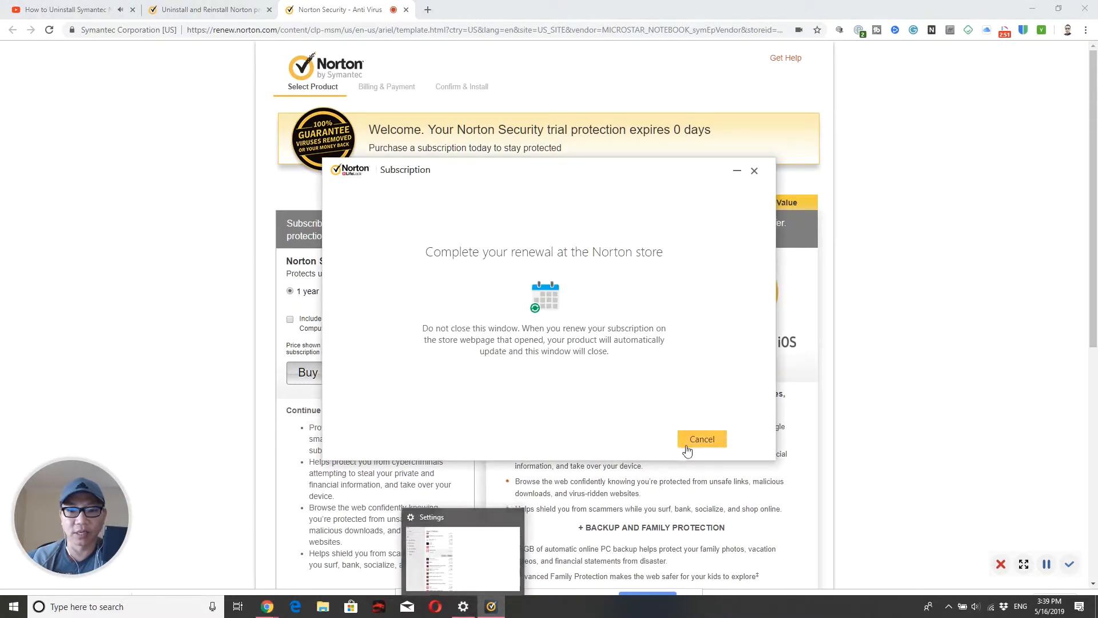
- Cancel the Subscription window, then uninstall Norton Security again and confirm
{"action": "left_click", "coordinate": [462, 607]}
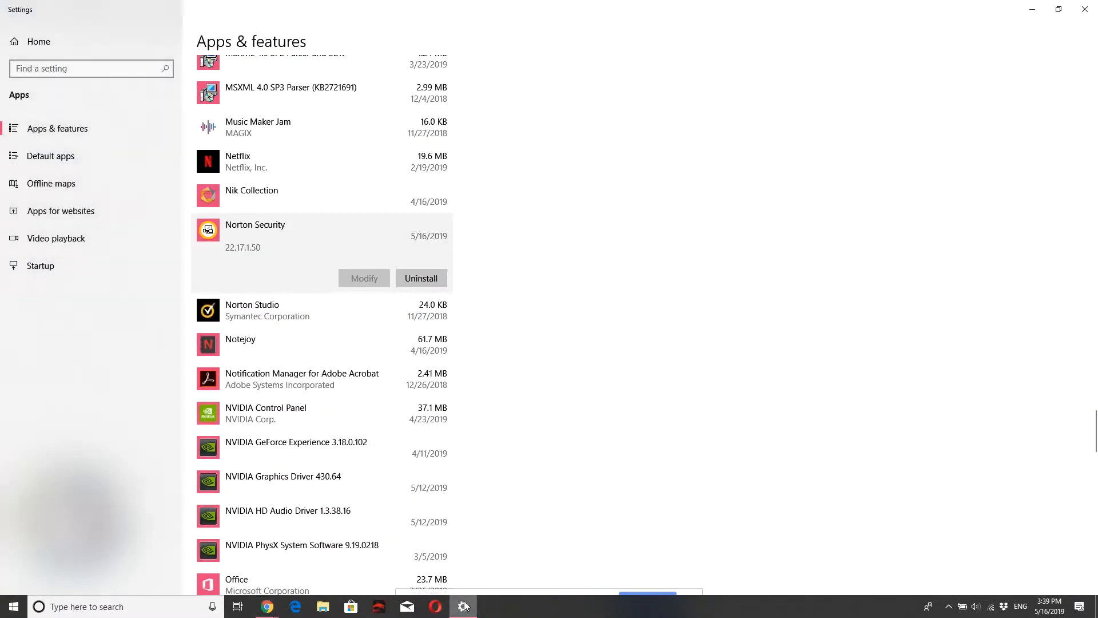
{"action": "left_click", "coordinate": [421, 278]}
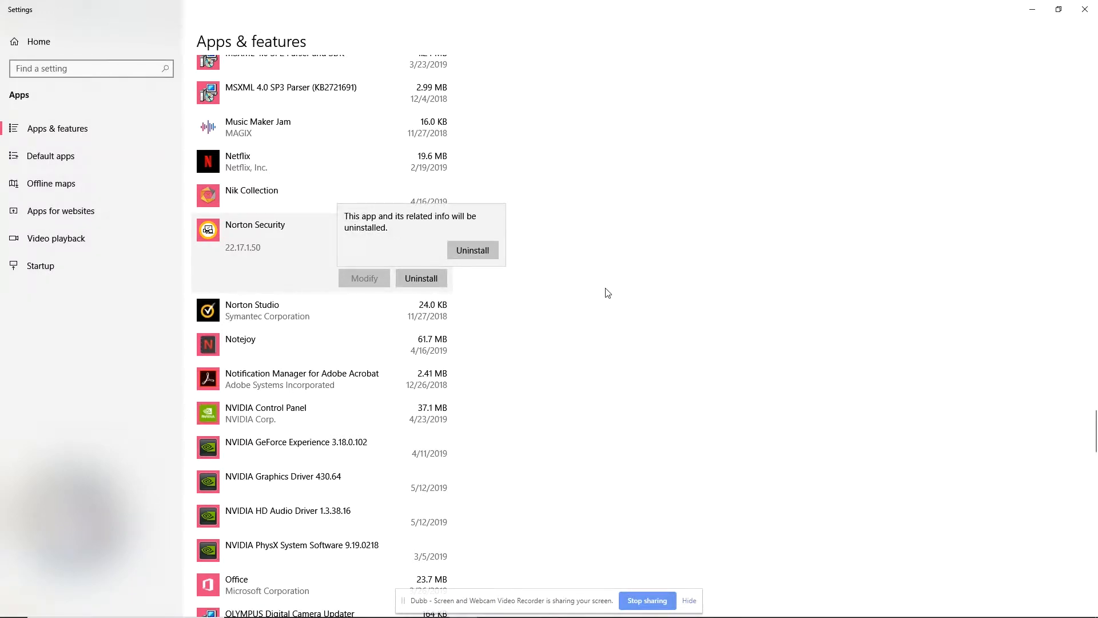
{"action": "left_click", "coordinate": [472, 250]}
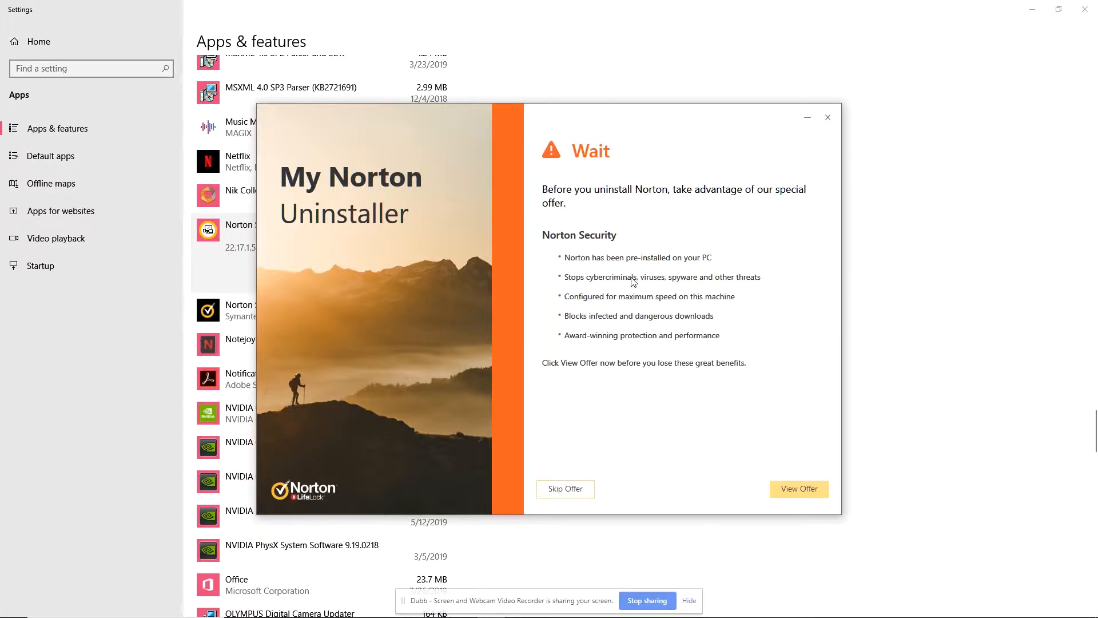
- Skip the special offer to reach the uninstall preference page
{"action": "left_click", "coordinate": [565, 488]}
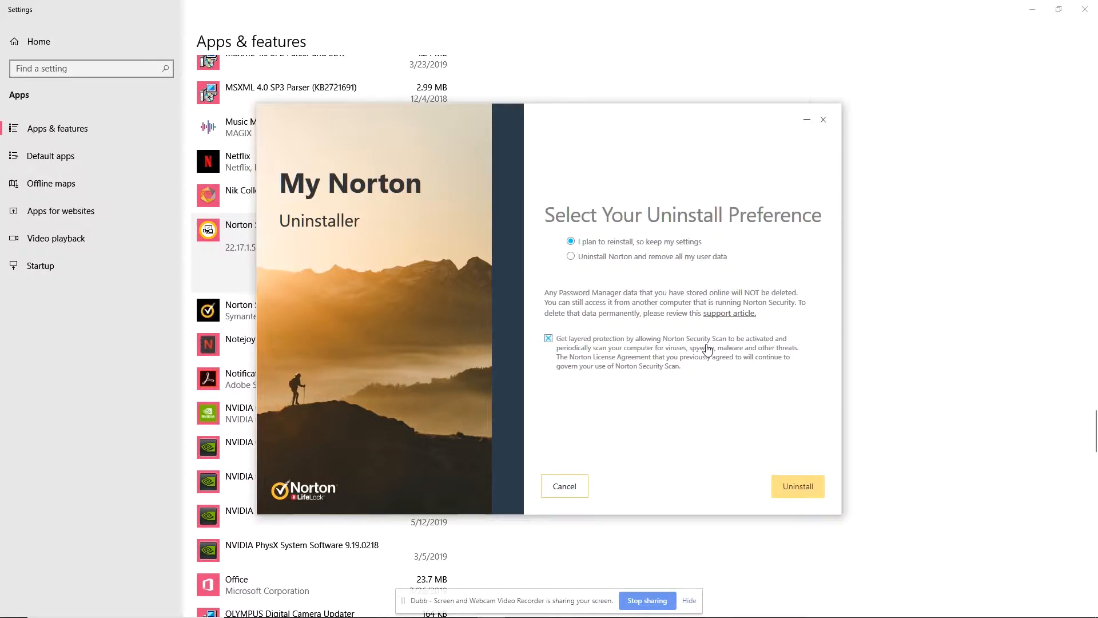
{"action": "mouse_move", "coordinate": [649, 225]}
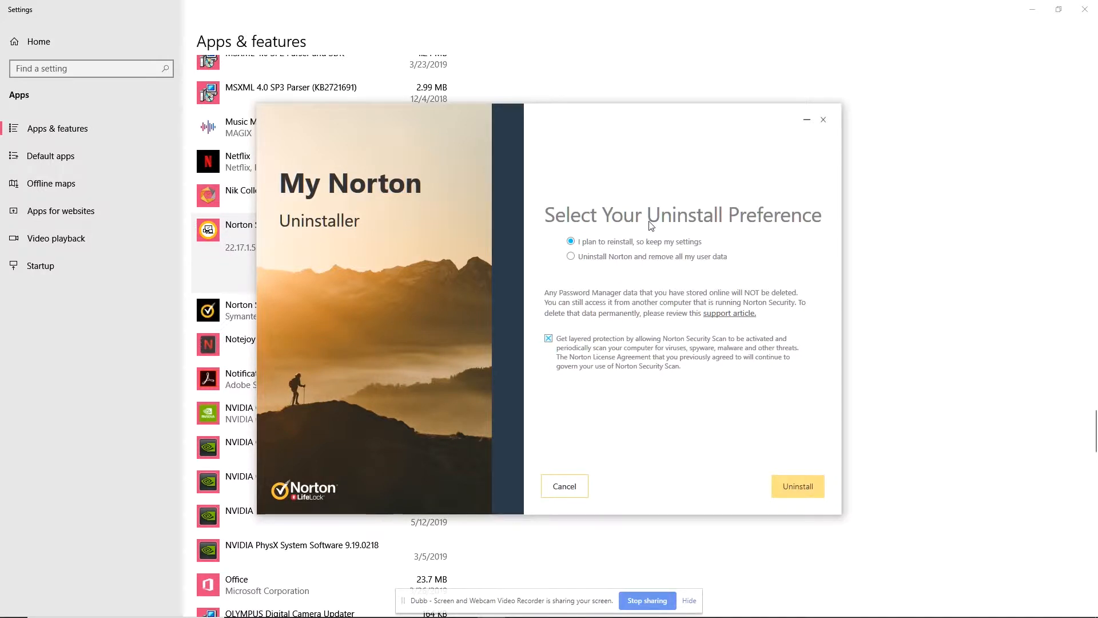
- Choose 'Uninstall Norton and remove all my user data', opt out of Security Scan, and uninstall
{"action": "left_click", "coordinate": [571, 255]}
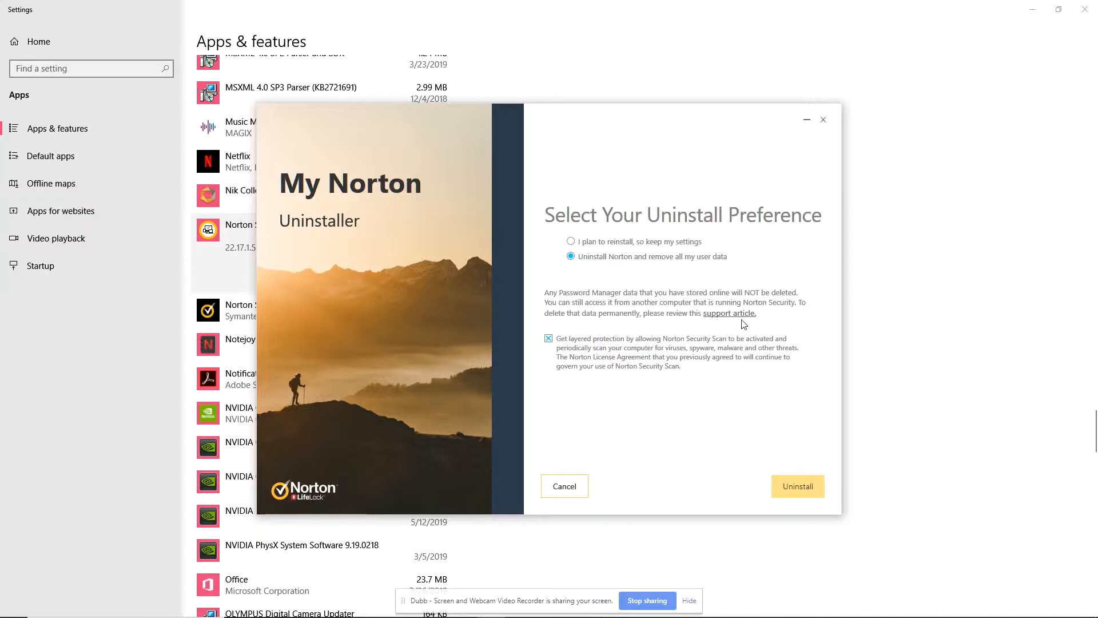
{"action": "mouse_move", "coordinate": [729, 322]}
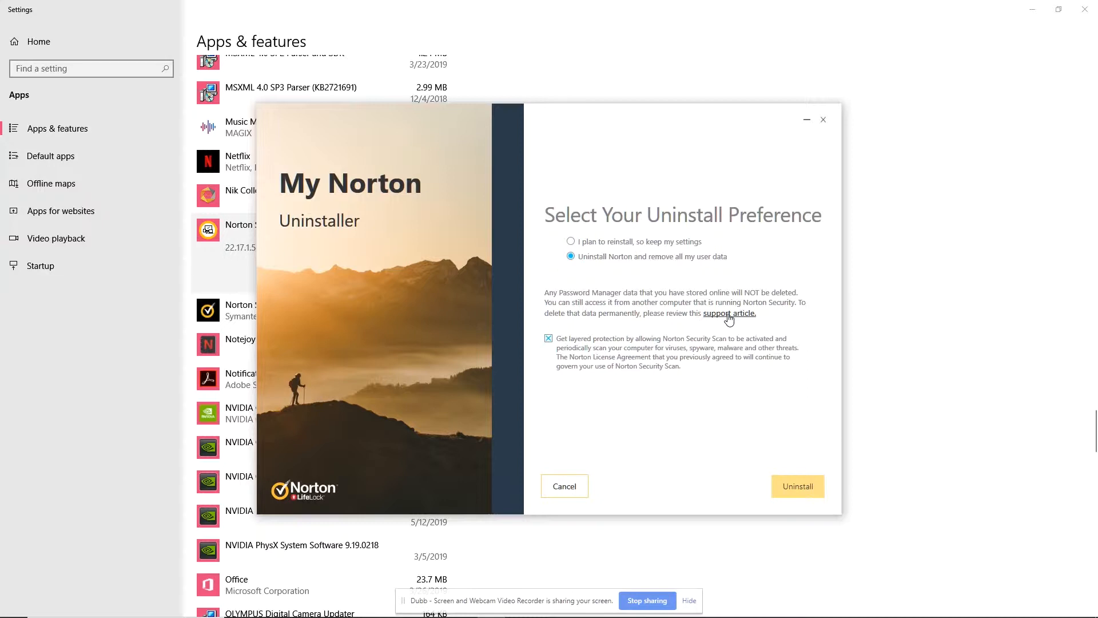
{"action": "left_click", "coordinate": [549, 338]}
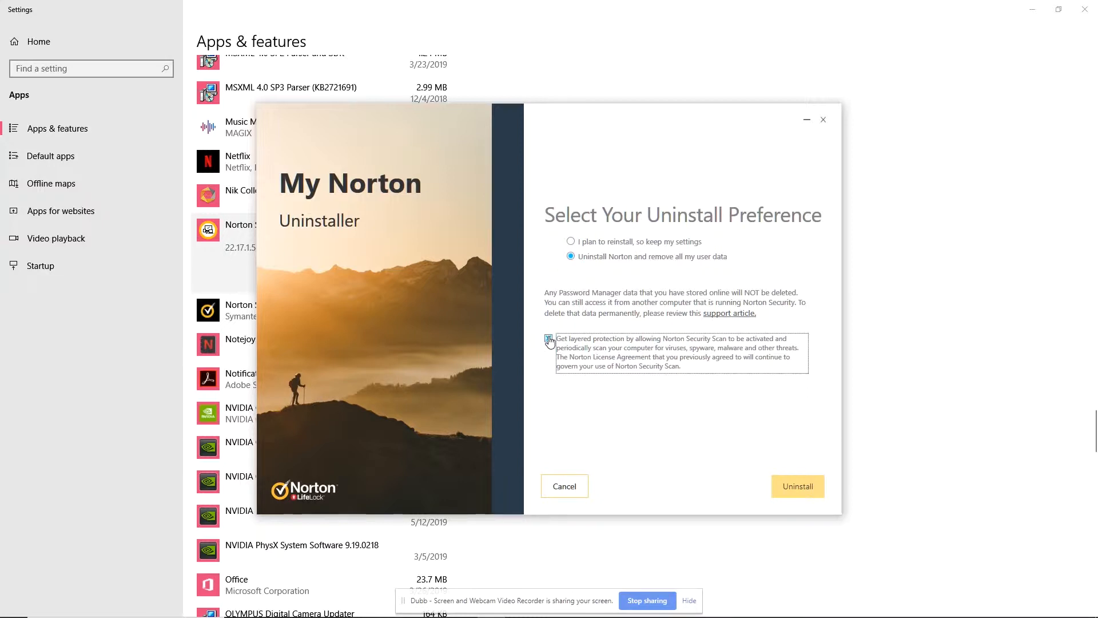
{"action": "left_click", "coordinate": [549, 340]}
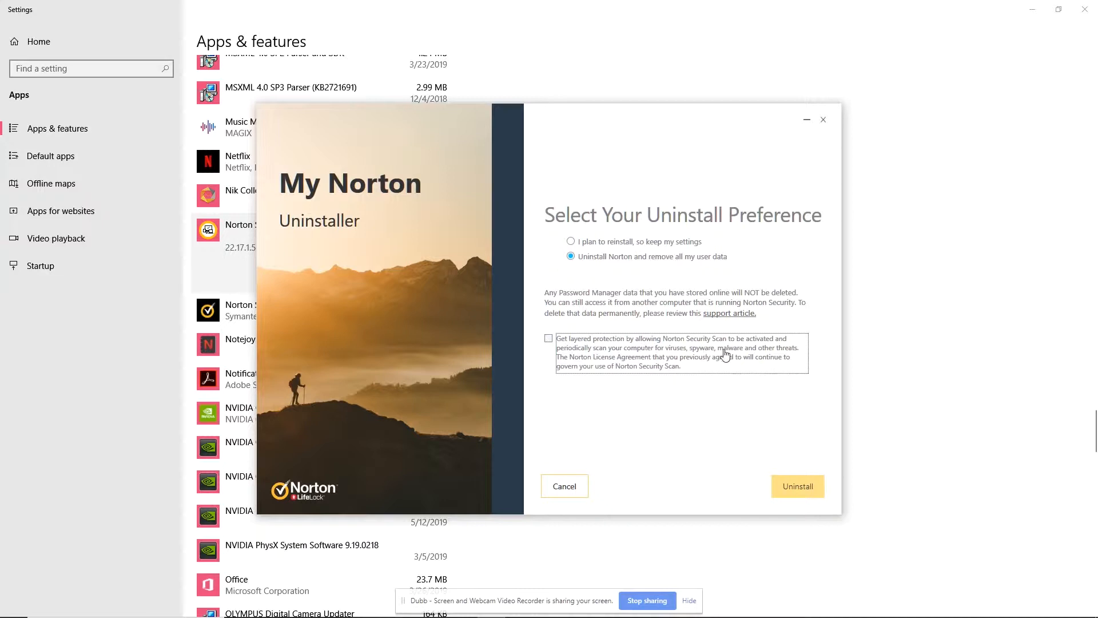
{"action": "mouse_move", "coordinate": [797, 486]}
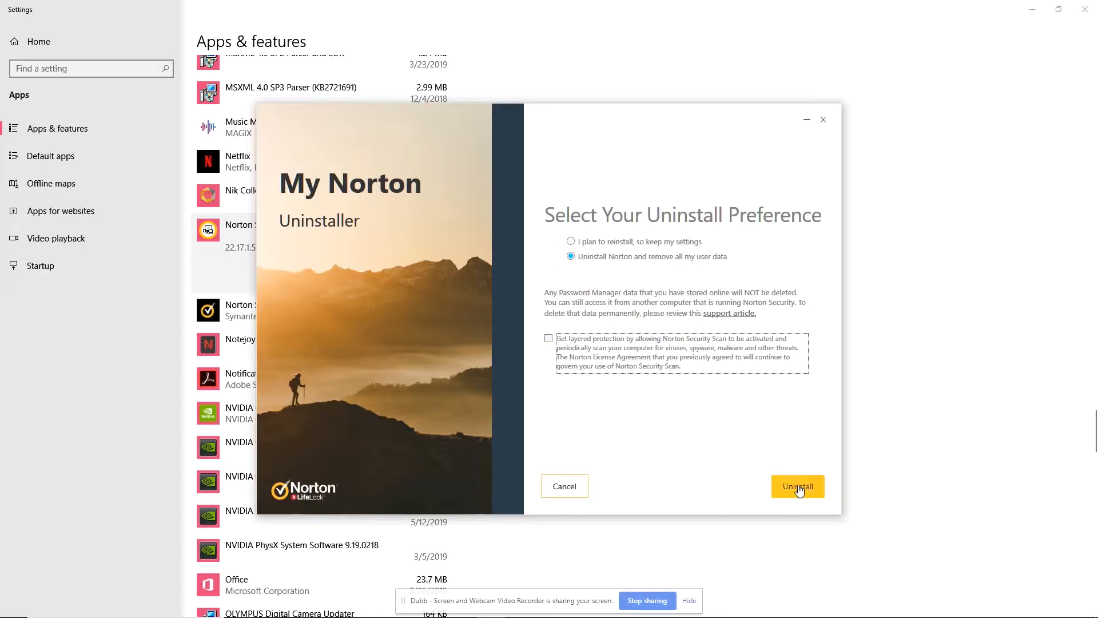
{"action": "left_click", "coordinate": [796, 486]}
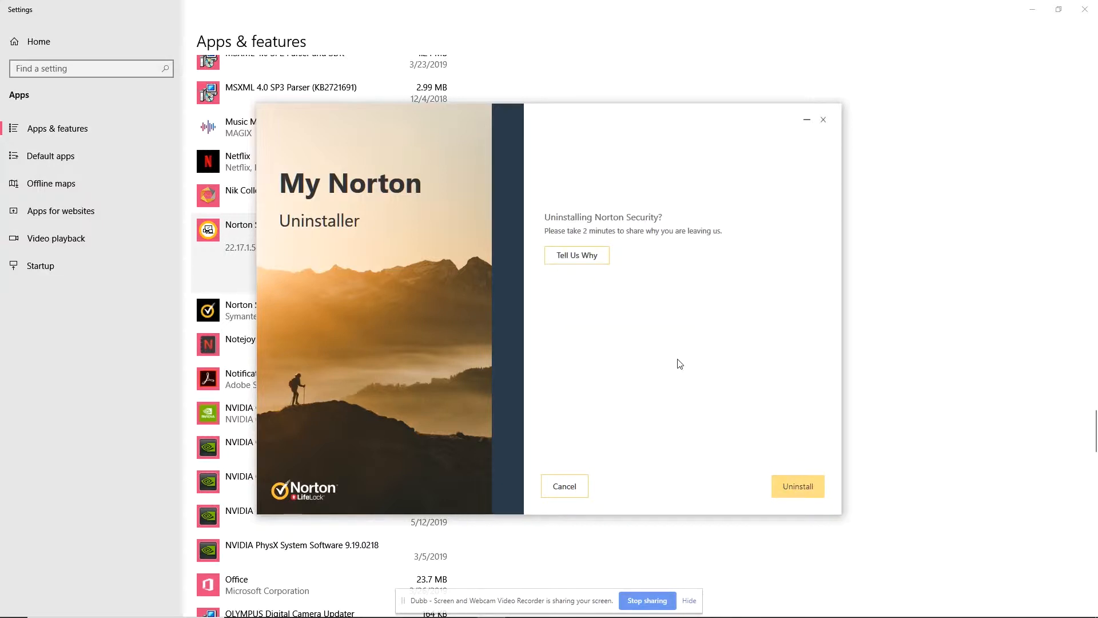
{"action": "mouse_move", "coordinate": [825, 484]}
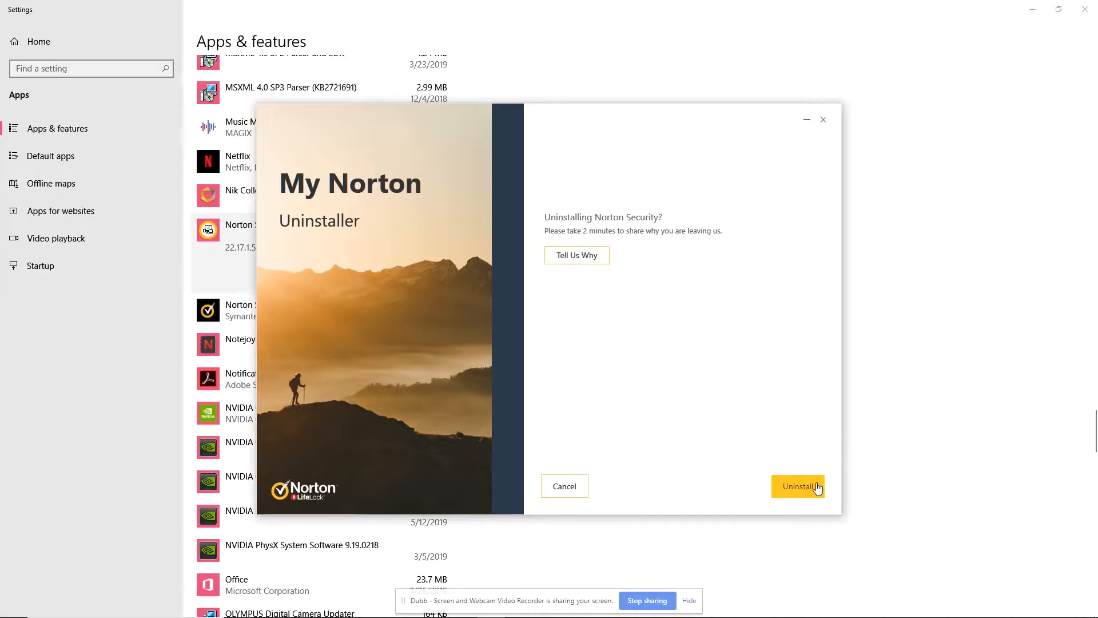
{"action": "left_click", "coordinate": [798, 486]}
{"action": "type", "text": "mal"}
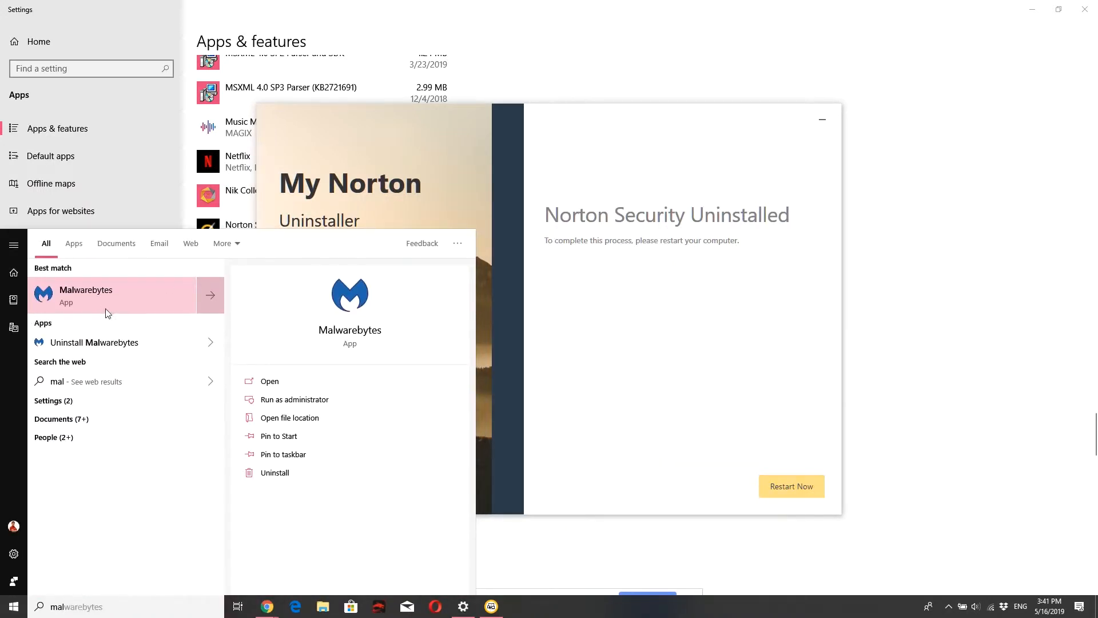
{"action": "mouse_move", "coordinate": [471, 337]}
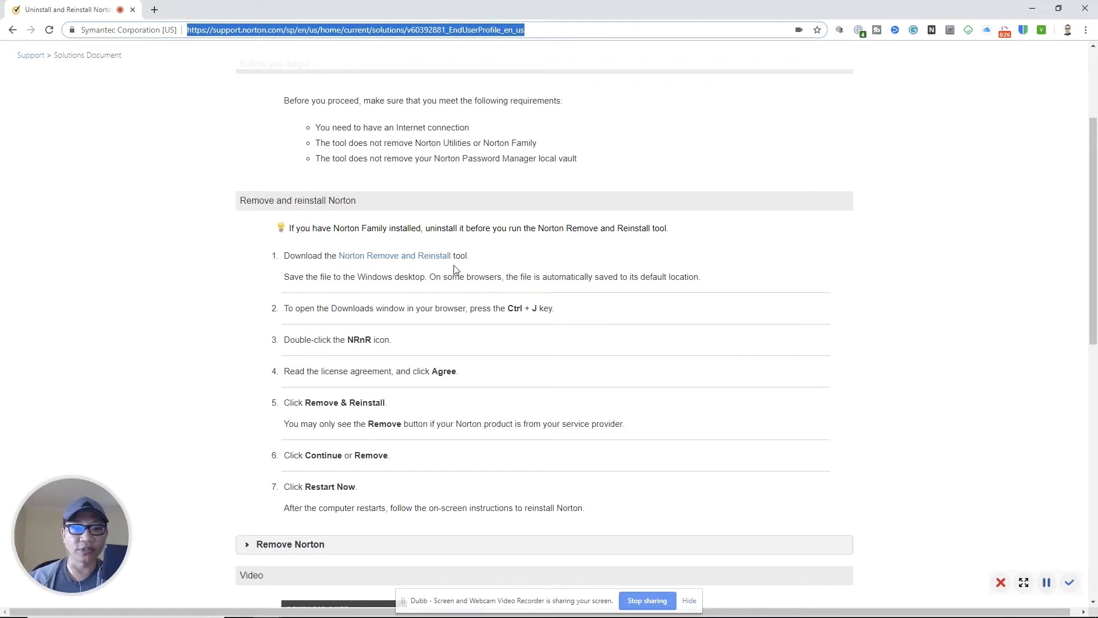
- Scroll the Norton support article down to the 'Remove and reinstall Norton' steps
{"action": "scroll", "scroll_direction": "down", "scroll_amount": 3}
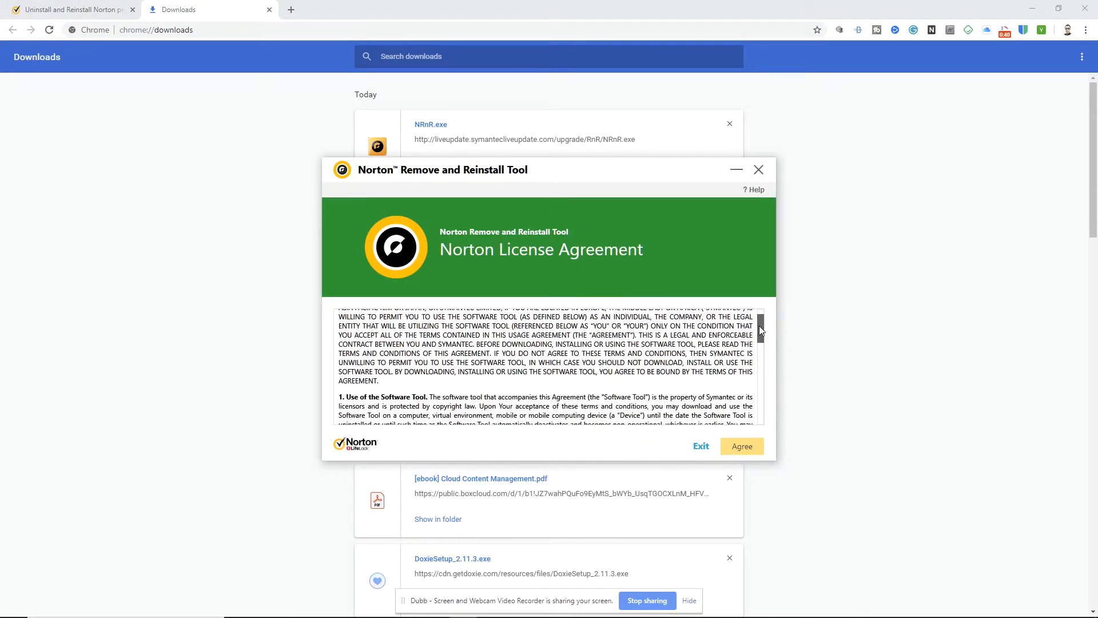
- Accept the Remove and Reinstall Tool license and reveal its Advanced Options
{"action": "scroll", "scroll_direction": "down", "scroll_amount": 3}
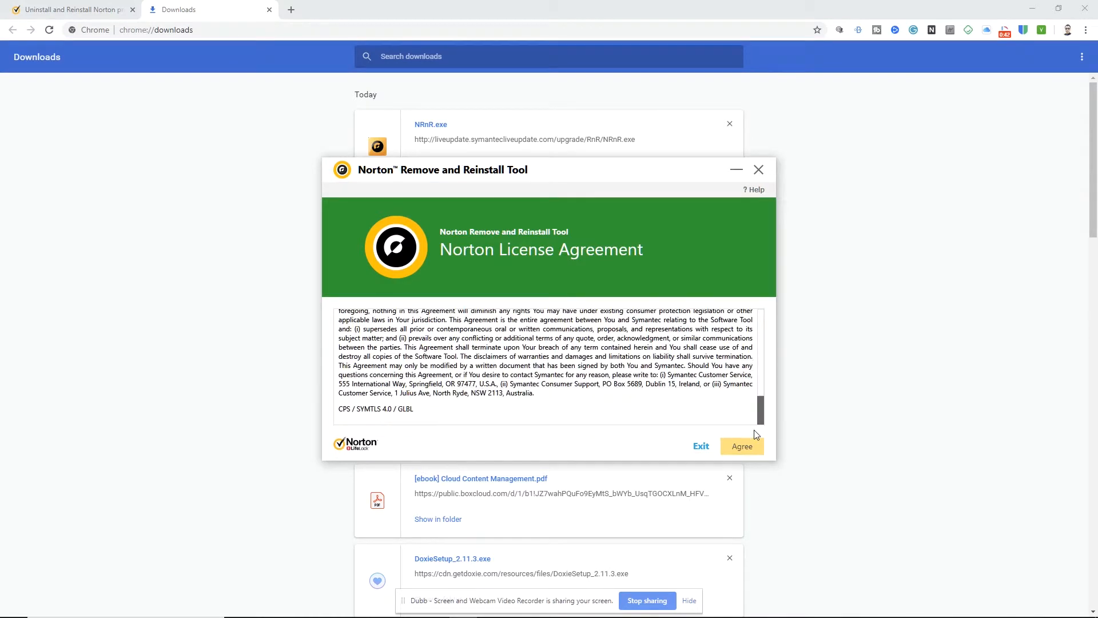
{"action": "left_click", "coordinate": [739, 446]}
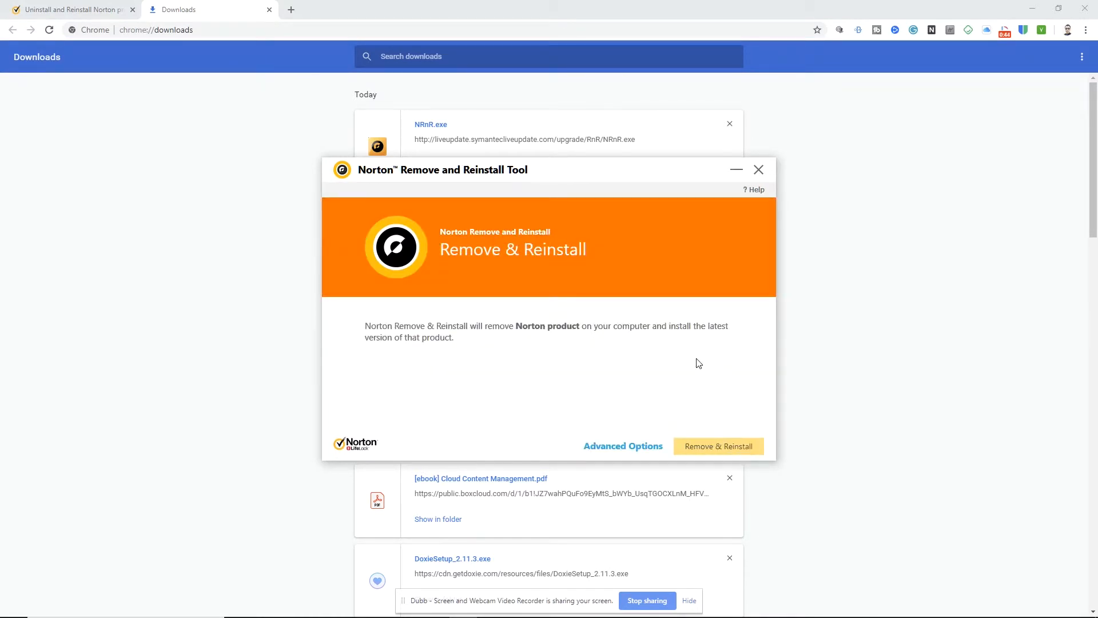
{"action": "left_click", "coordinate": [622, 446]}
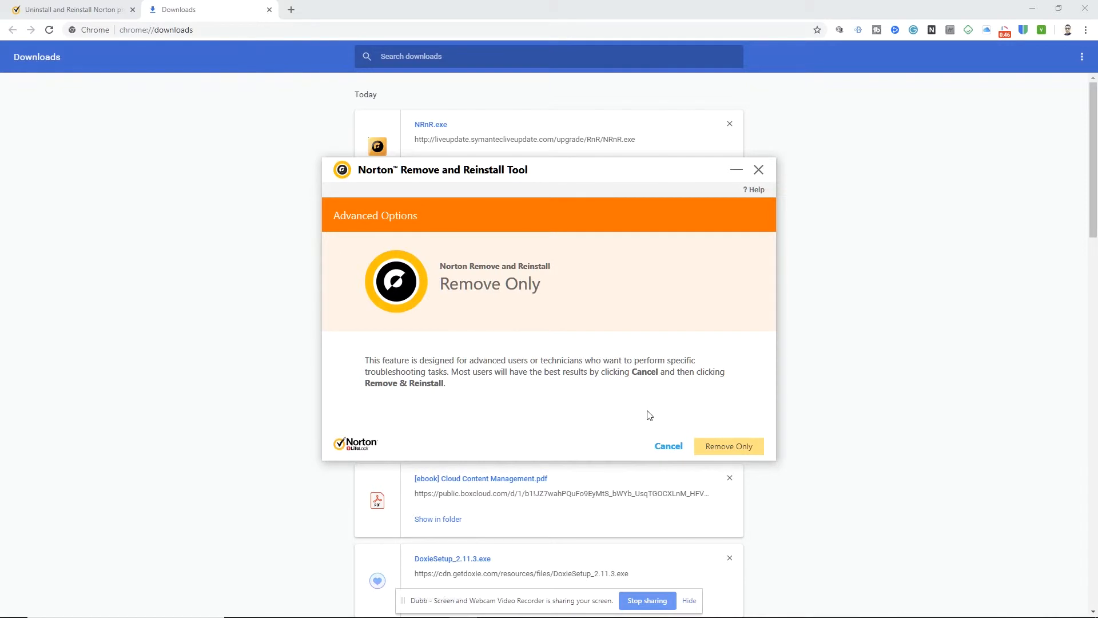
{"action": "mouse_move", "coordinate": [372, 236]}
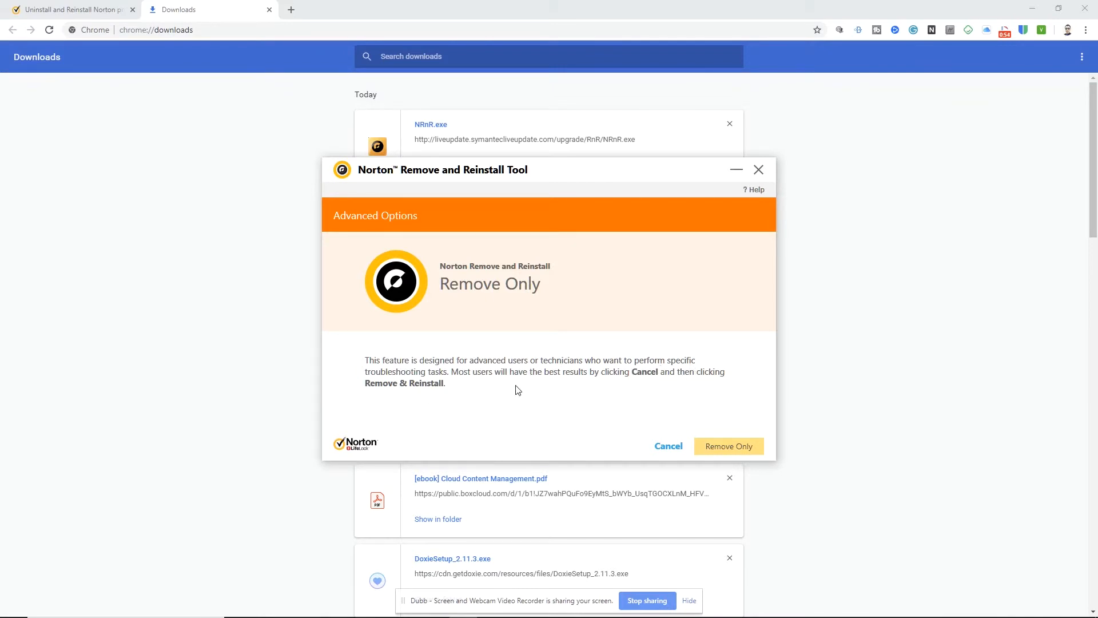
{"action": "mouse_move", "coordinate": [661, 380]}
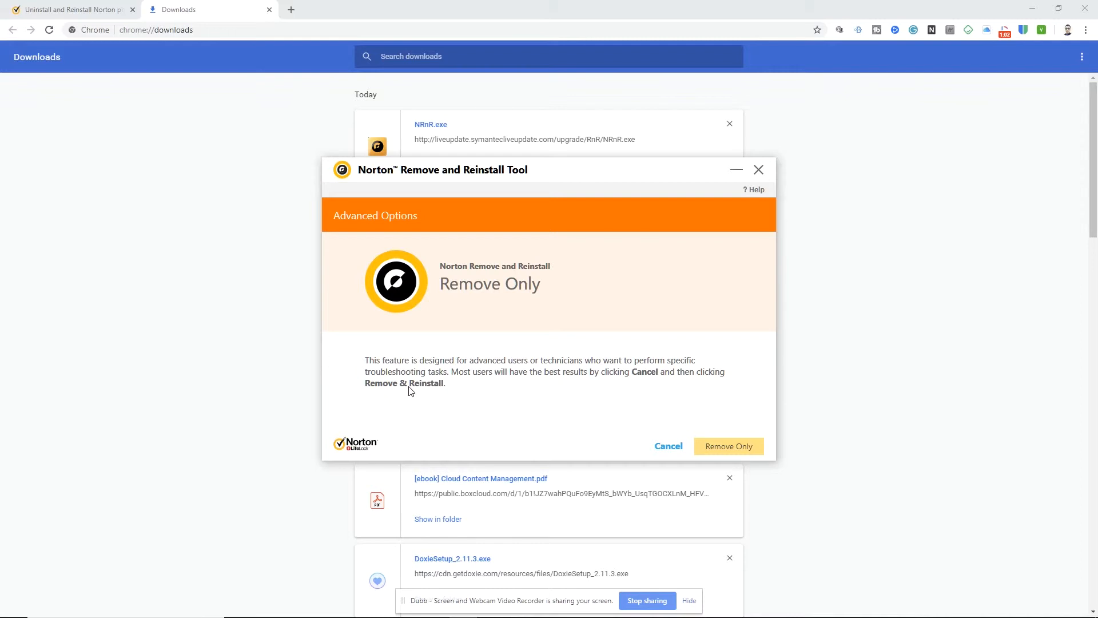
{"action": "mouse_move", "coordinate": [728, 446]}
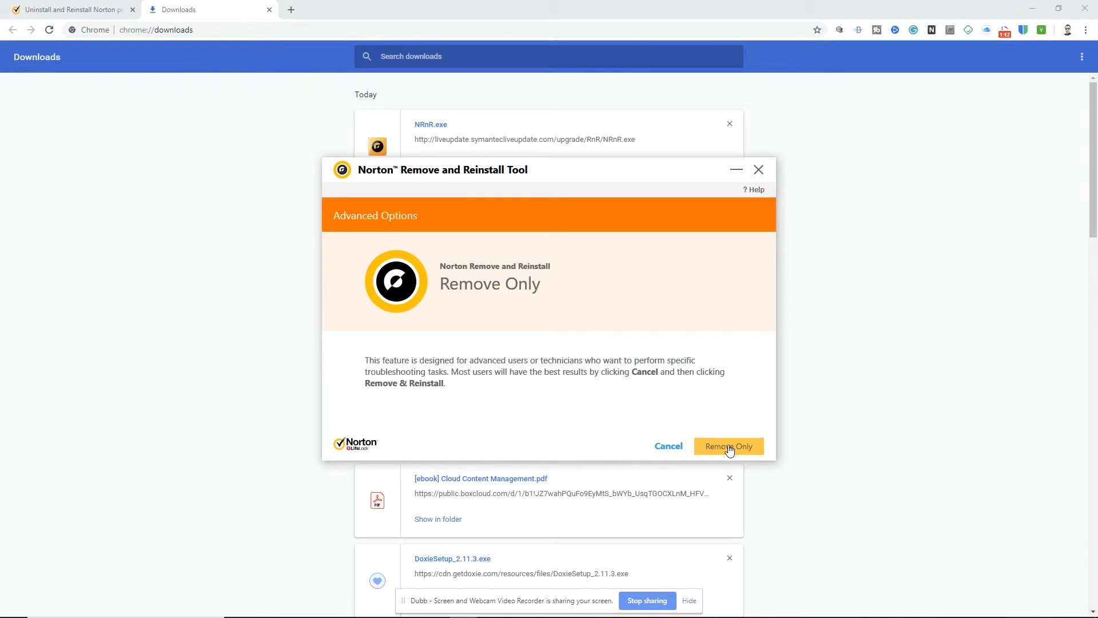
- Choose Remove Only and confirm Remove in the Attention dialog
{"action": "left_click", "coordinate": [728, 446]}
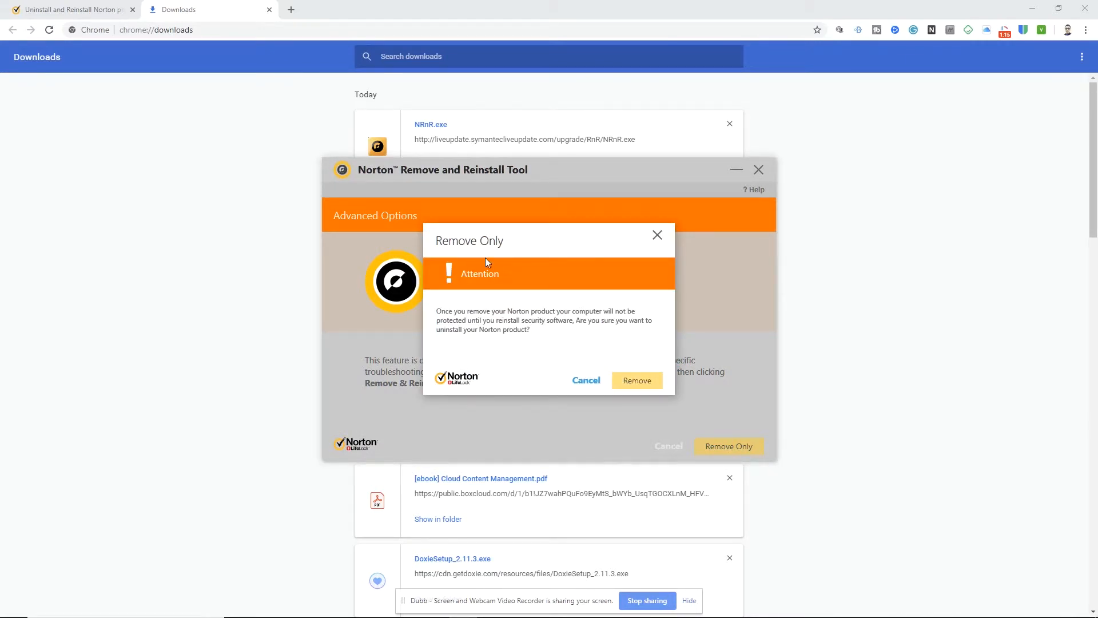
{"action": "mouse_move", "coordinate": [571, 323]}
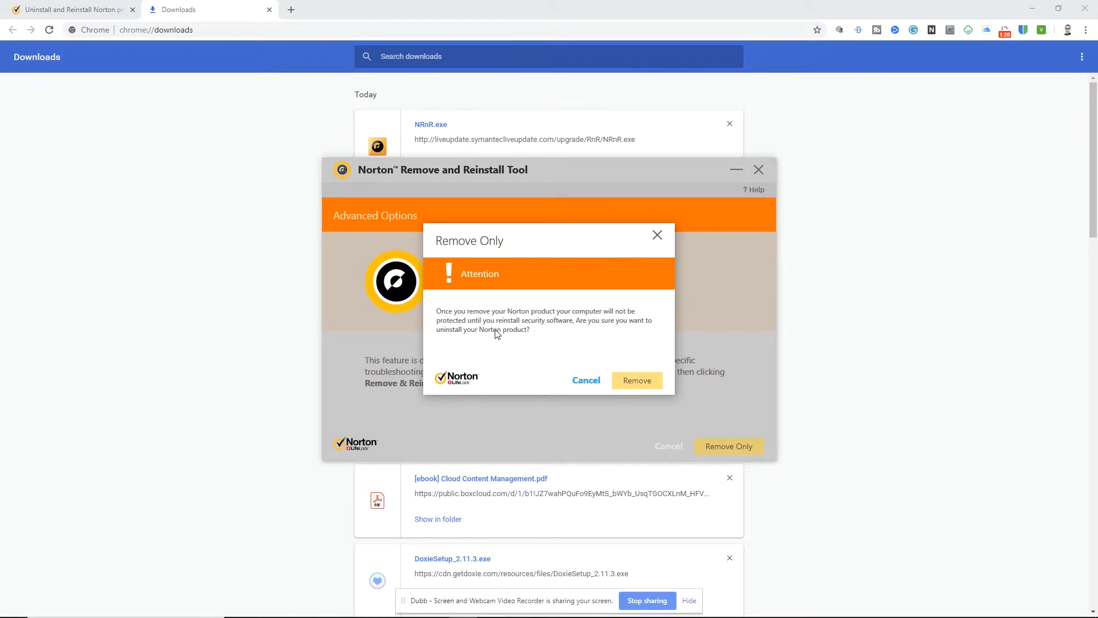
{"action": "mouse_move", "coordinate": [619, 334]}
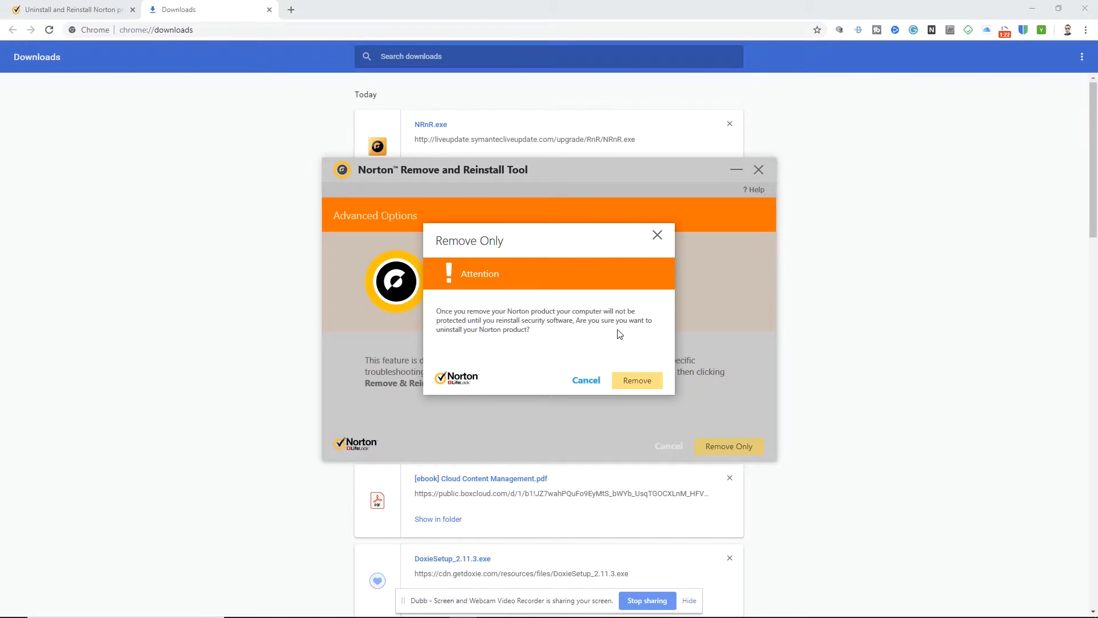
{"action": "left_click", "coordinate": [636, 380]}
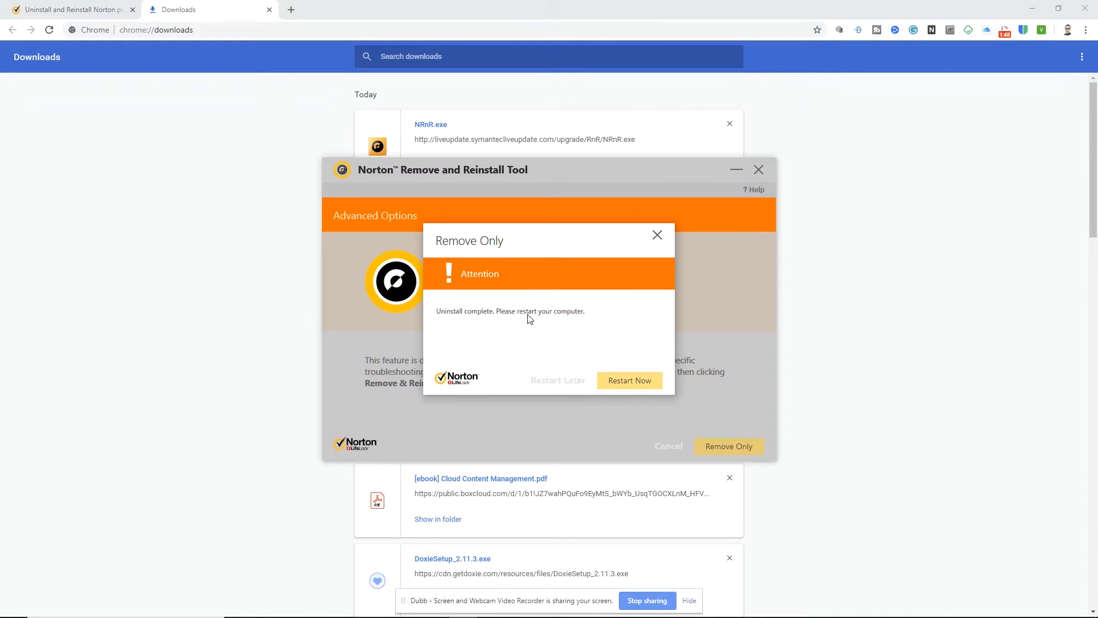
{"action": "mouse_move", "coordinate": [598, 295]}
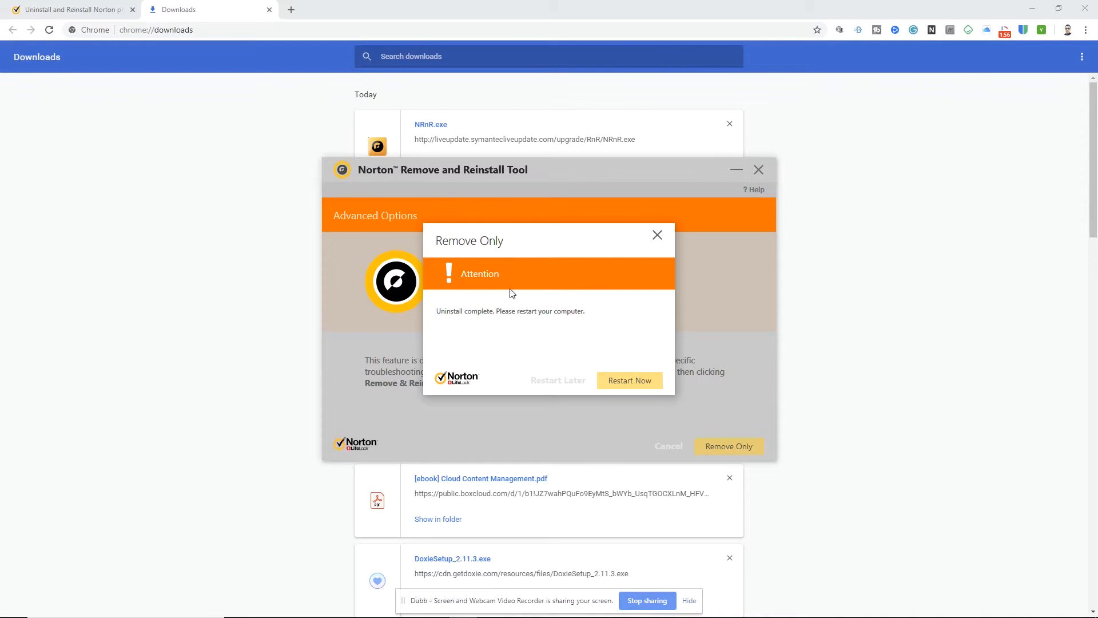
{"action": "mouse_move", "coordinate": [473, 320]}
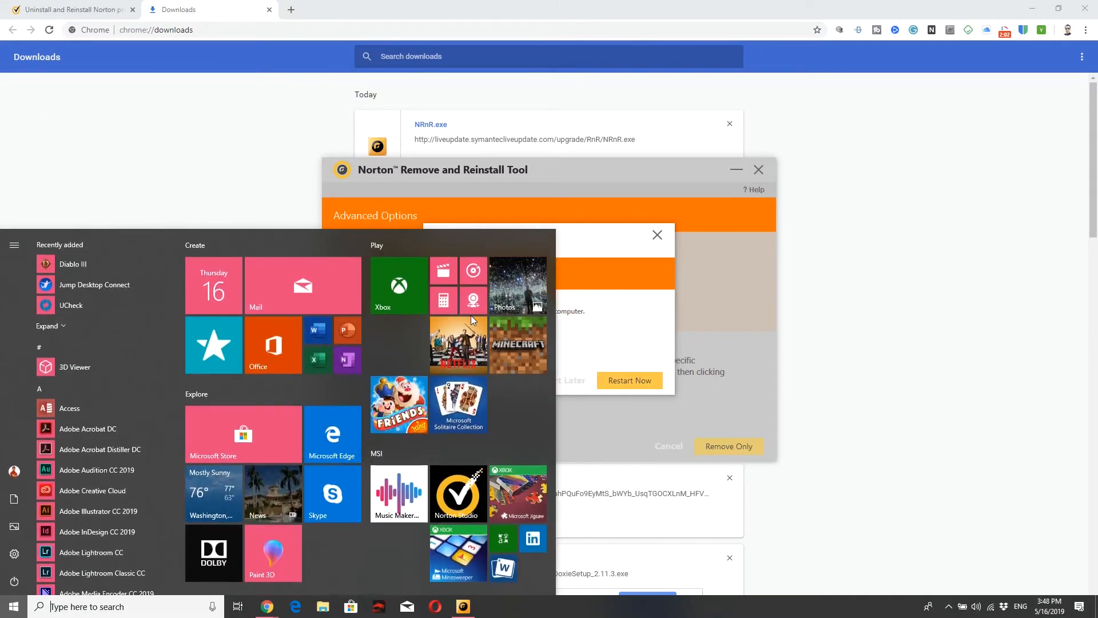
- Open Add or remove programs from Start and search the installed apps for 'norton'
{"action": "type", "text": "progra"}
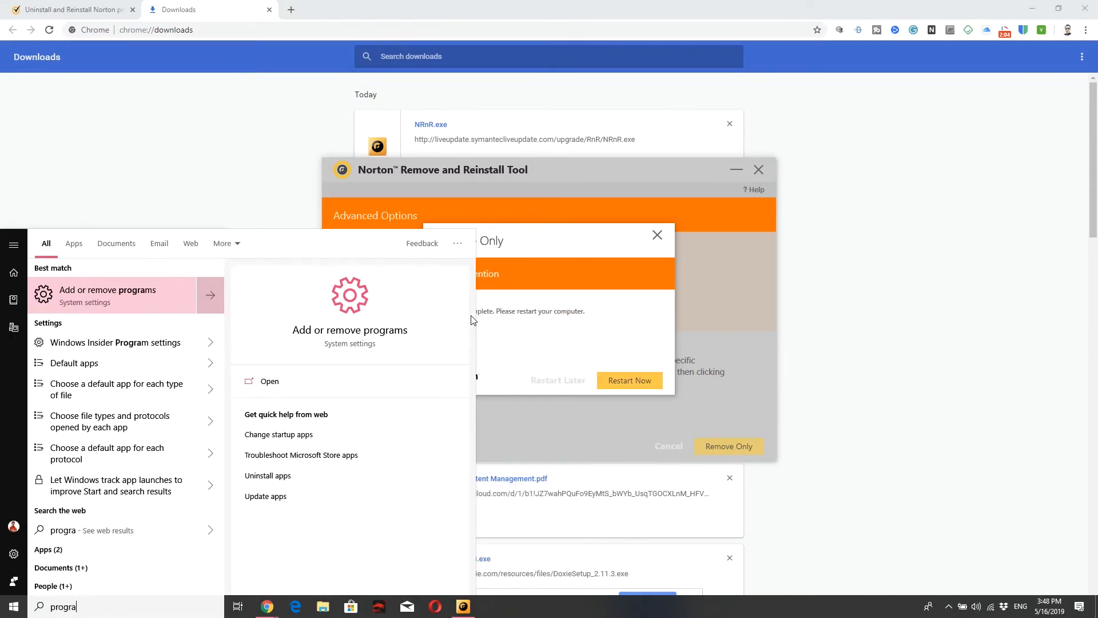
{"action": "left_click", "coordinate": [627, 381]}
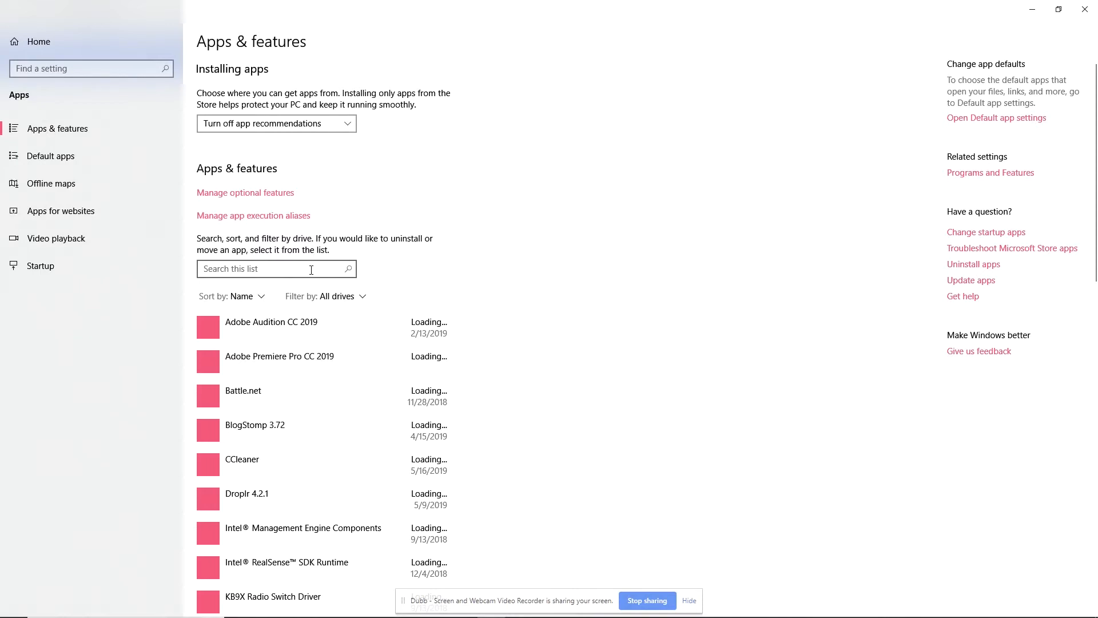
{"action": "left_click", "coordinate": [275, 268]}
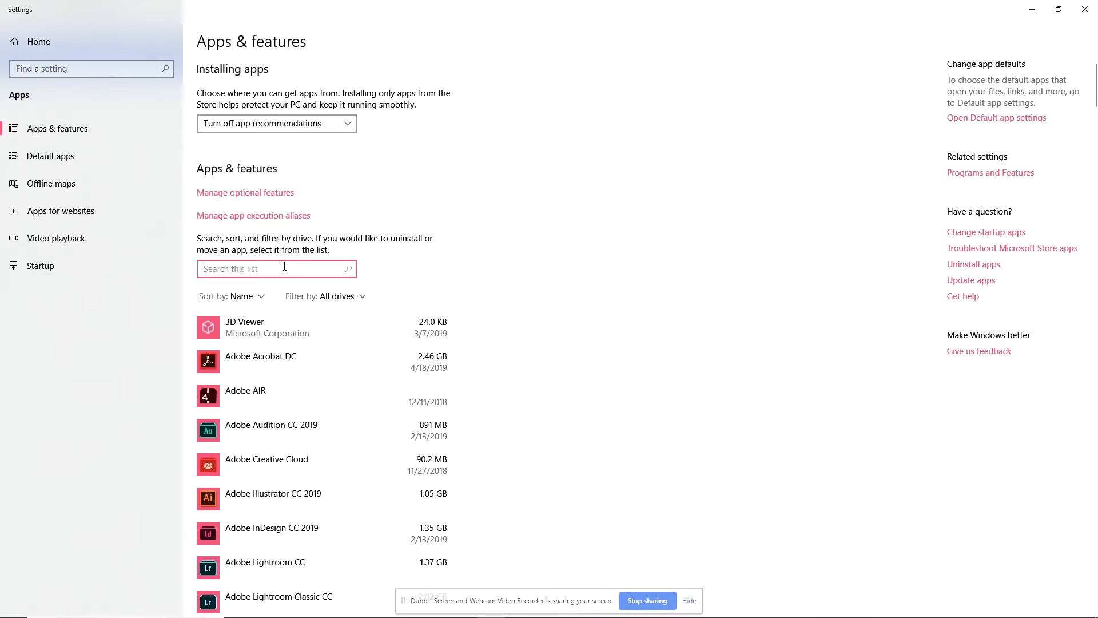
{"action": "scroll", "scroll_direction": "down", "scroll_amount": 3}
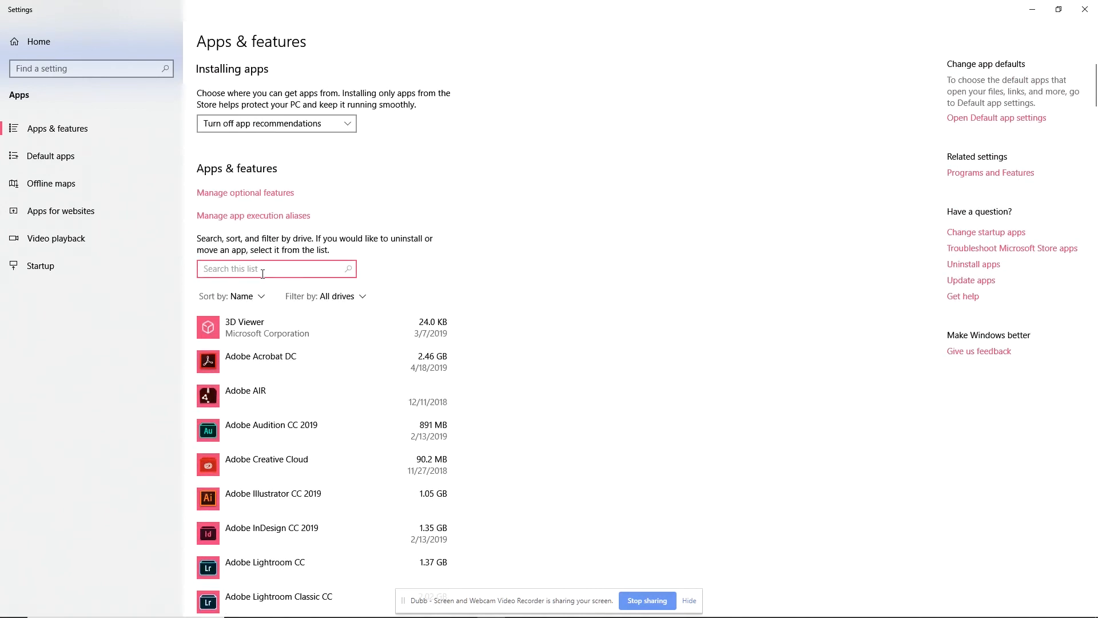
{"action": "type", "text": "norton"}
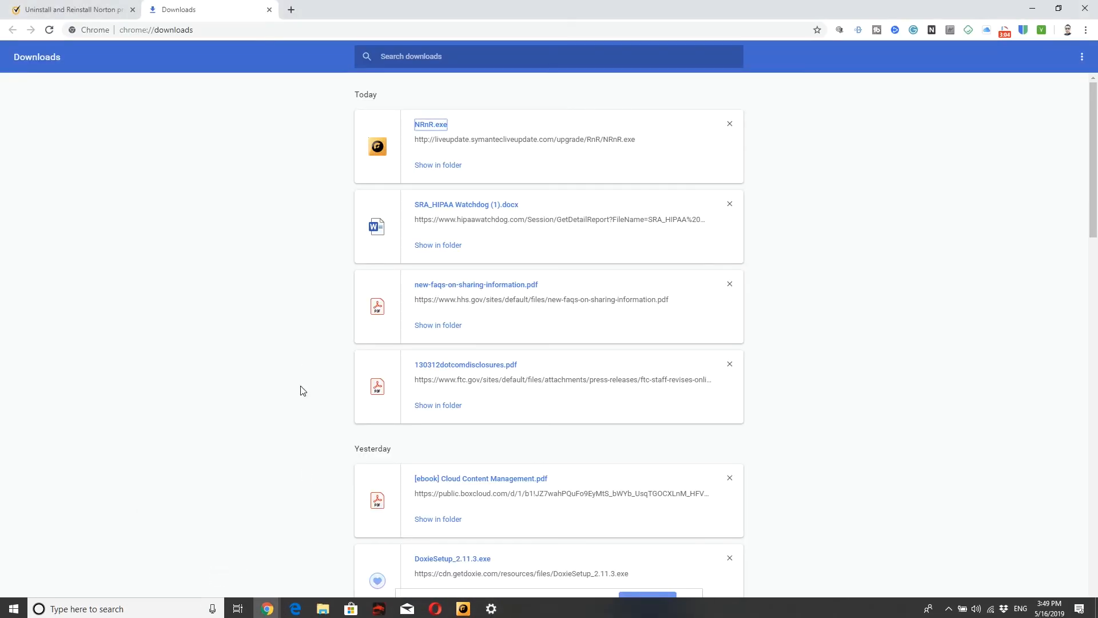
- Switch to the Norton support tab and scroll to the Remove and Reinstall video
{"action": "left_click", "coordinate": [70, 9]}
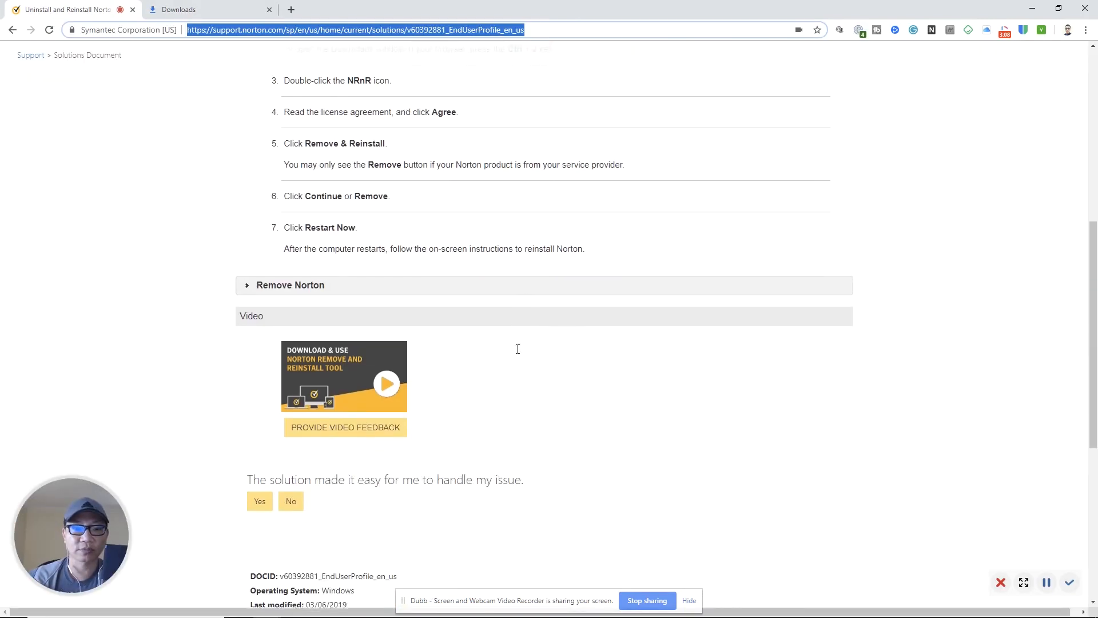
{"action": "scroll", "scroll_direction": "down", "scroll_amount": 3}
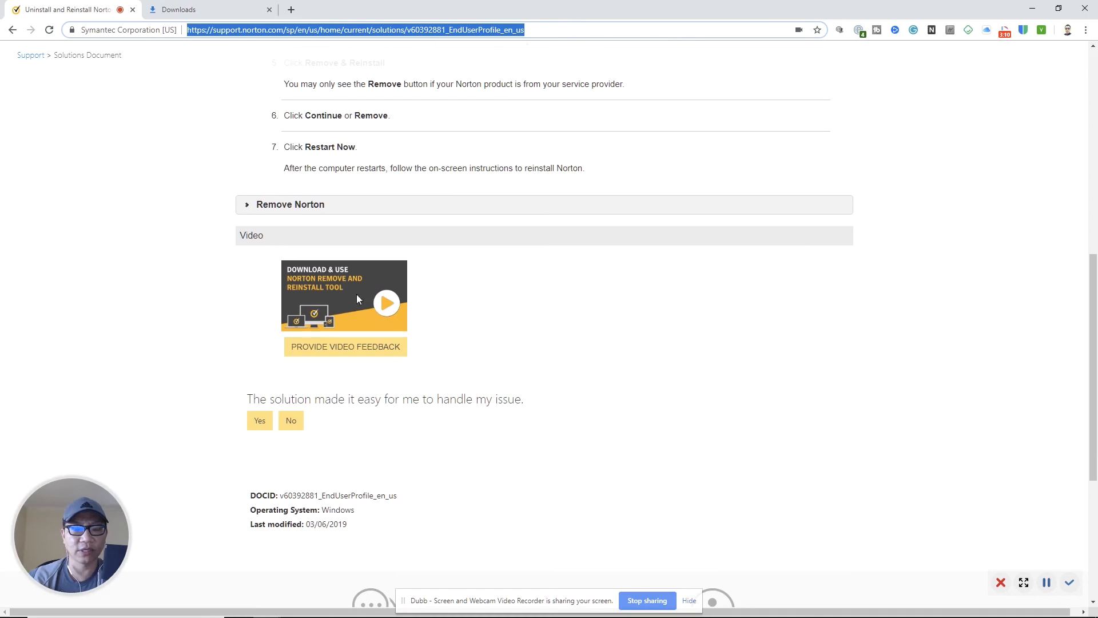